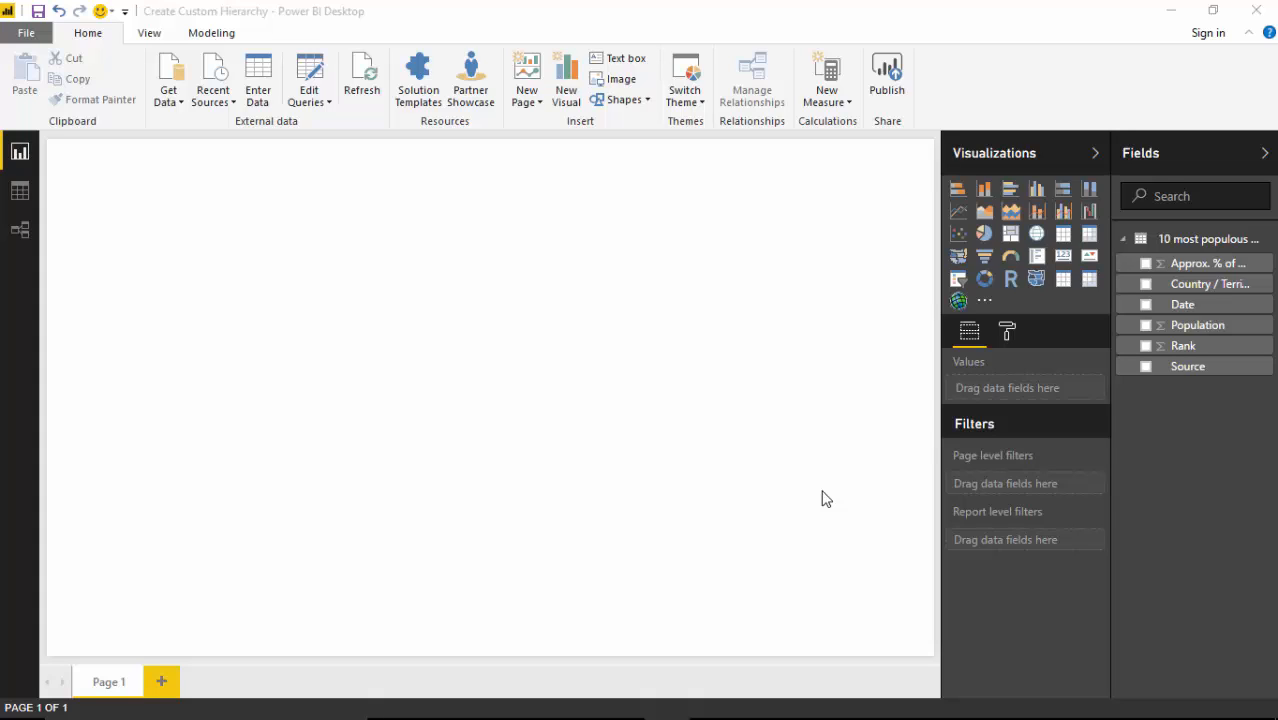
{"action": "mouse_move", "coordinate": [855, 518]}
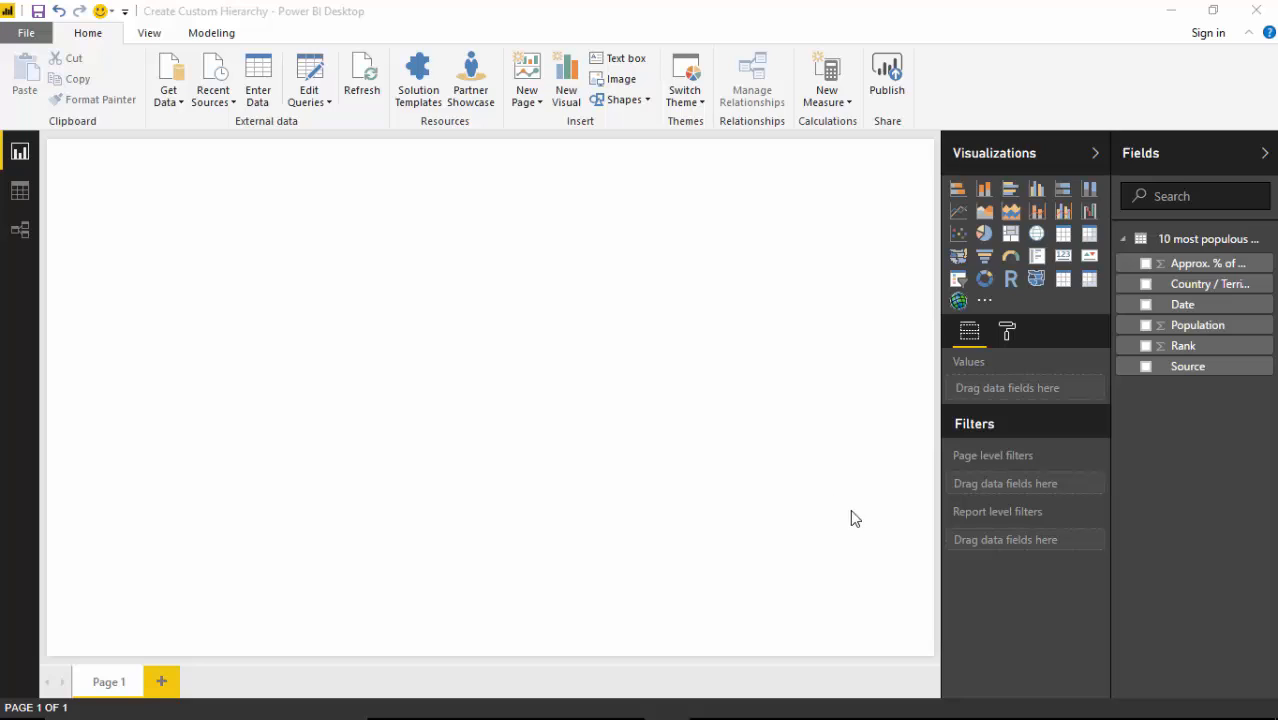
{"action": "mouse_move", "coordinate": [726, 666]}
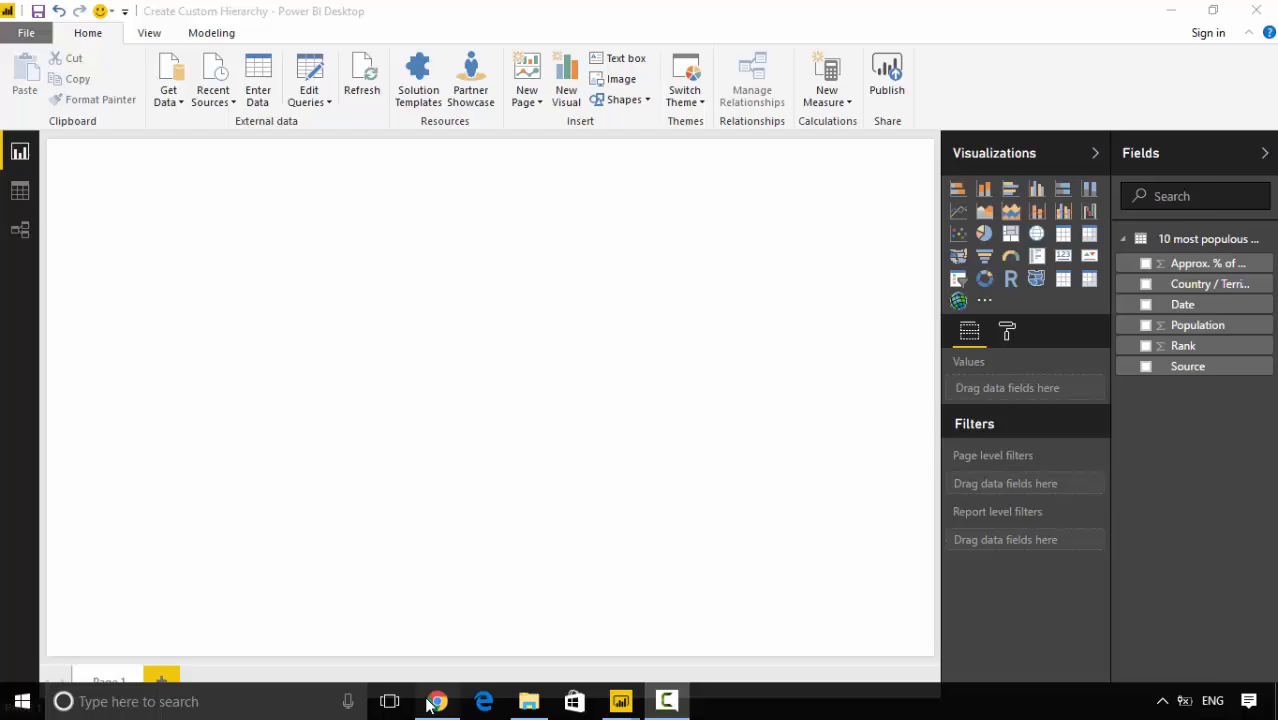
Step: Review the Wikipedia table of the 10 most populous countries in Chrome, then return to Power BI
{"action": "left_click", "coordinate": [436, 701]}
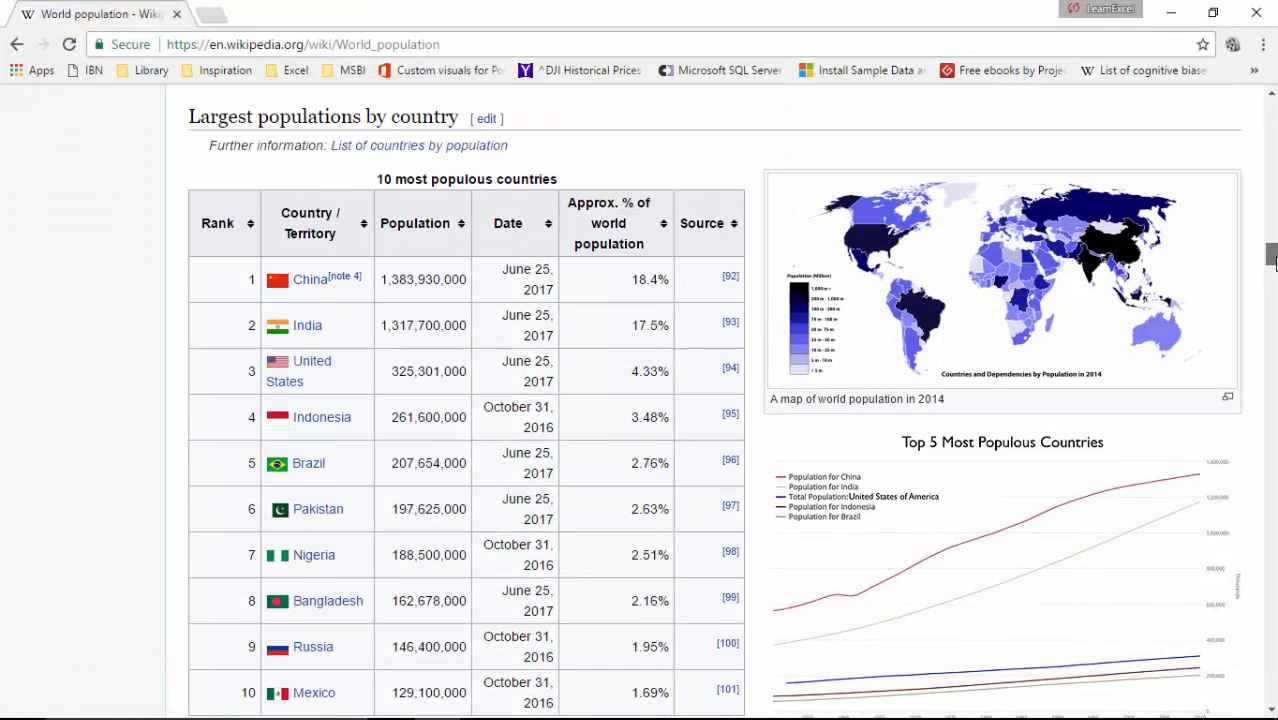
{"action": "scroll", "scroll_direction": "down", "scroll_amount": 3}
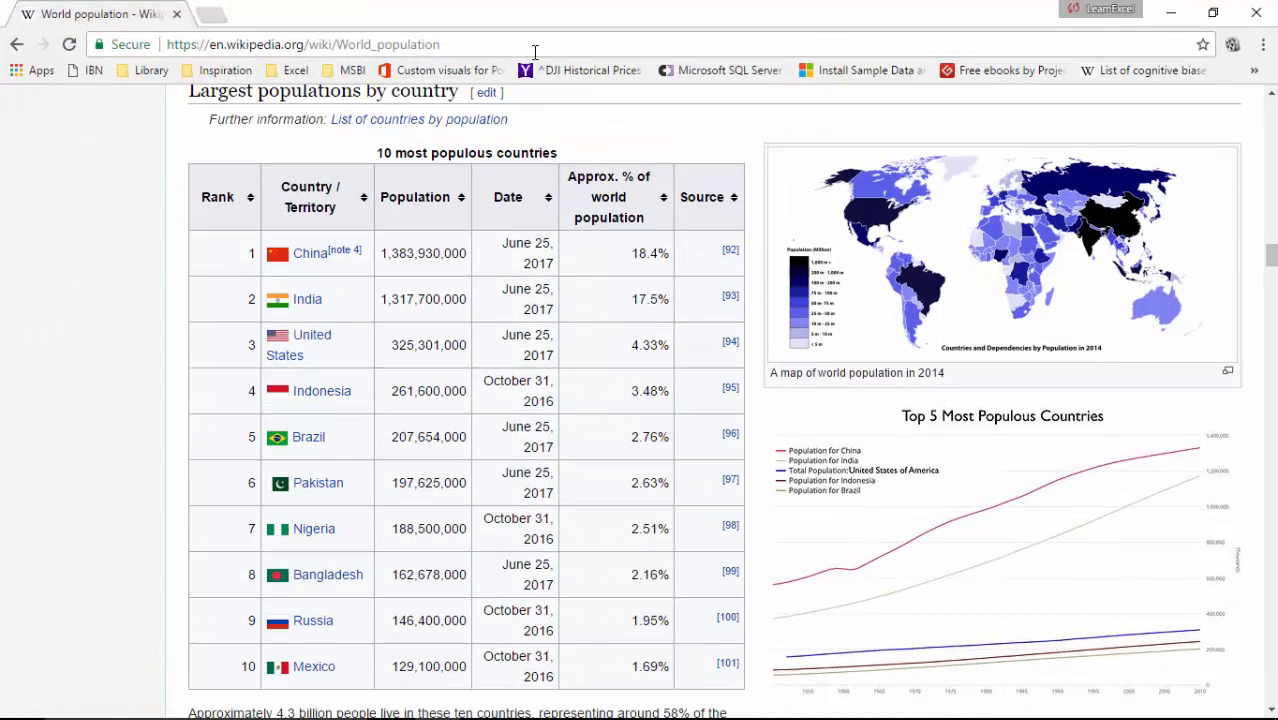
{"action": "left_click", "coordinate": [300, 44]}
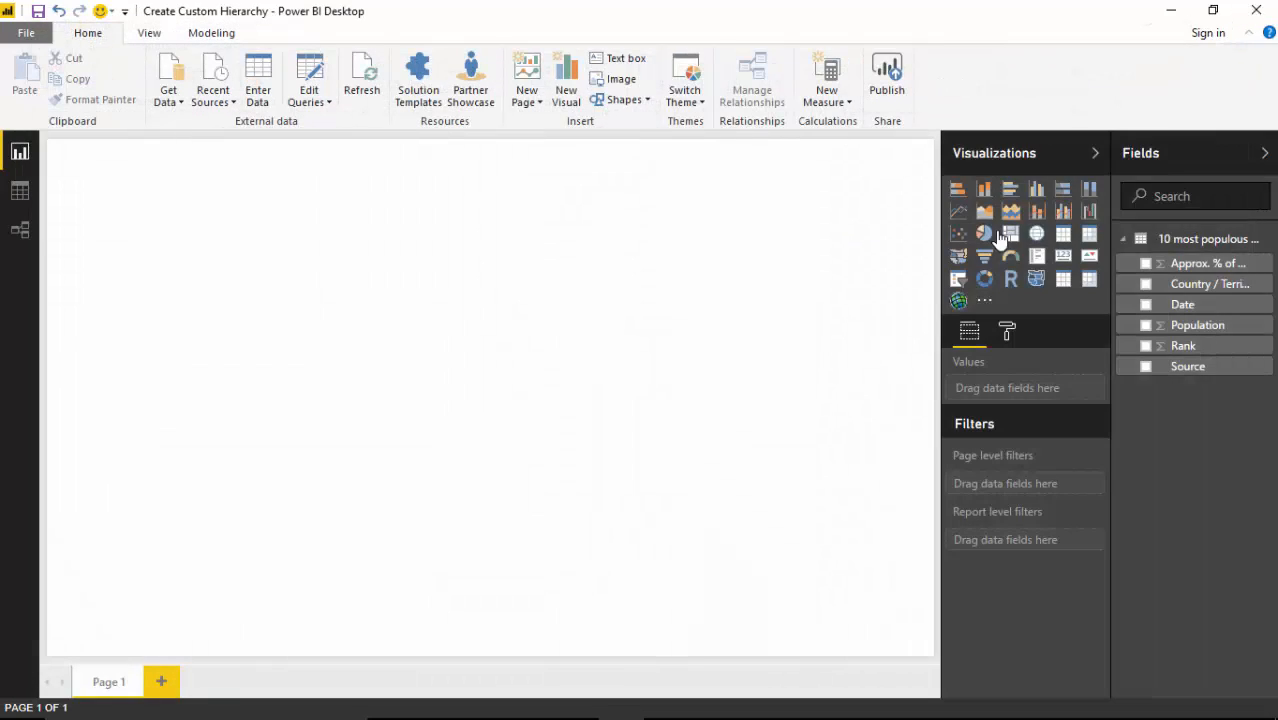
{"action": "mouse_move", "coordinate": [1086, 327]}
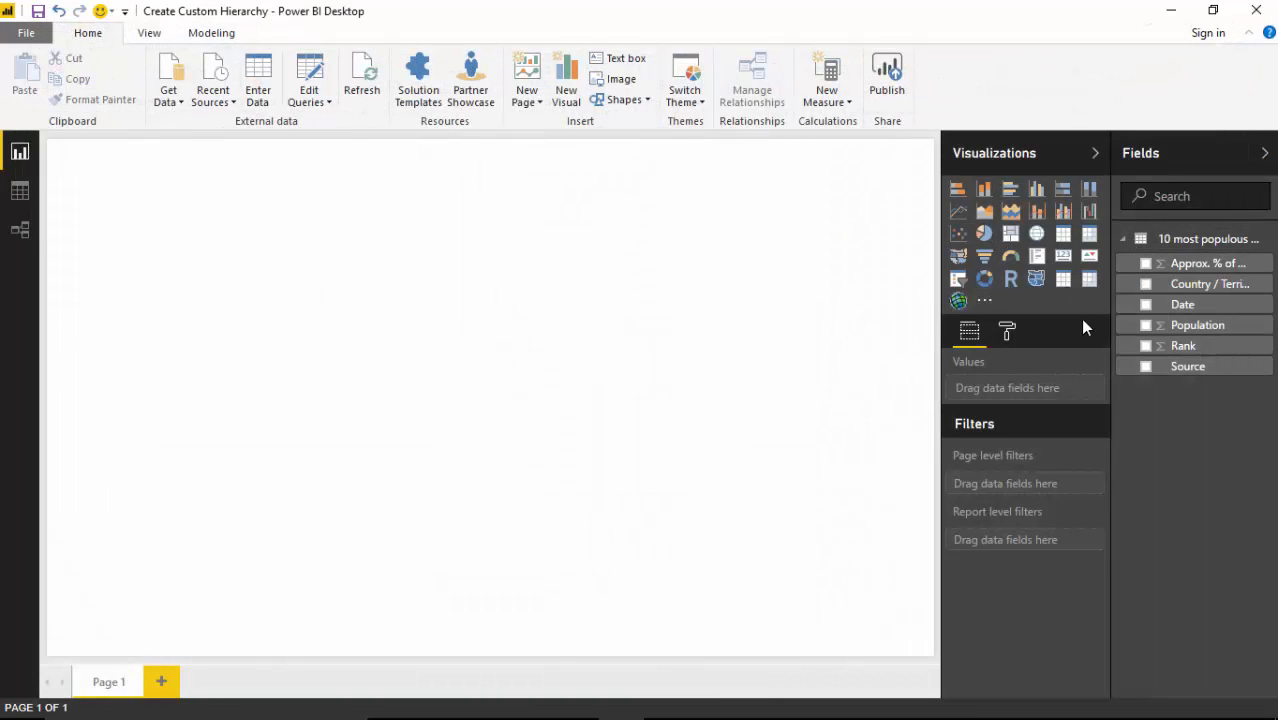
Step: Add a table of Country / Territory and Population, sorted descending from China to Mexico
{"action": "left_click", "coordinate": [1063, 279]}
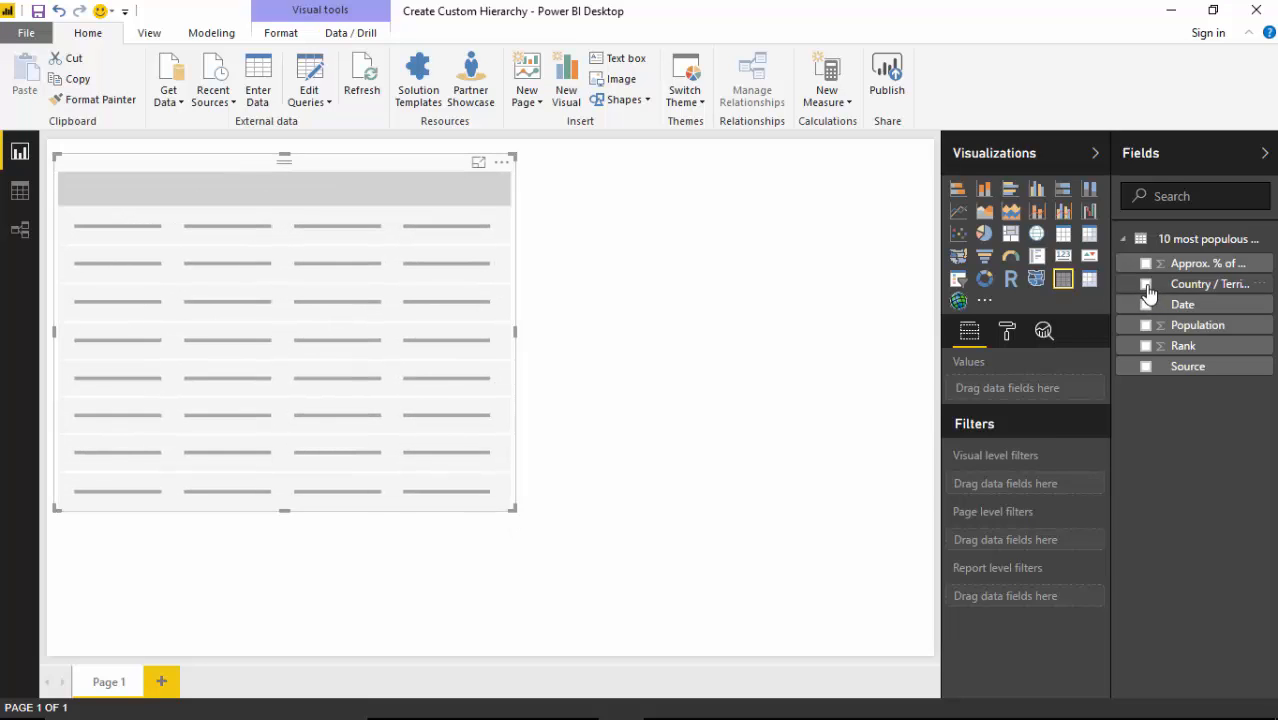
{"action": "left_click", "coordinate": [1146, 284]}
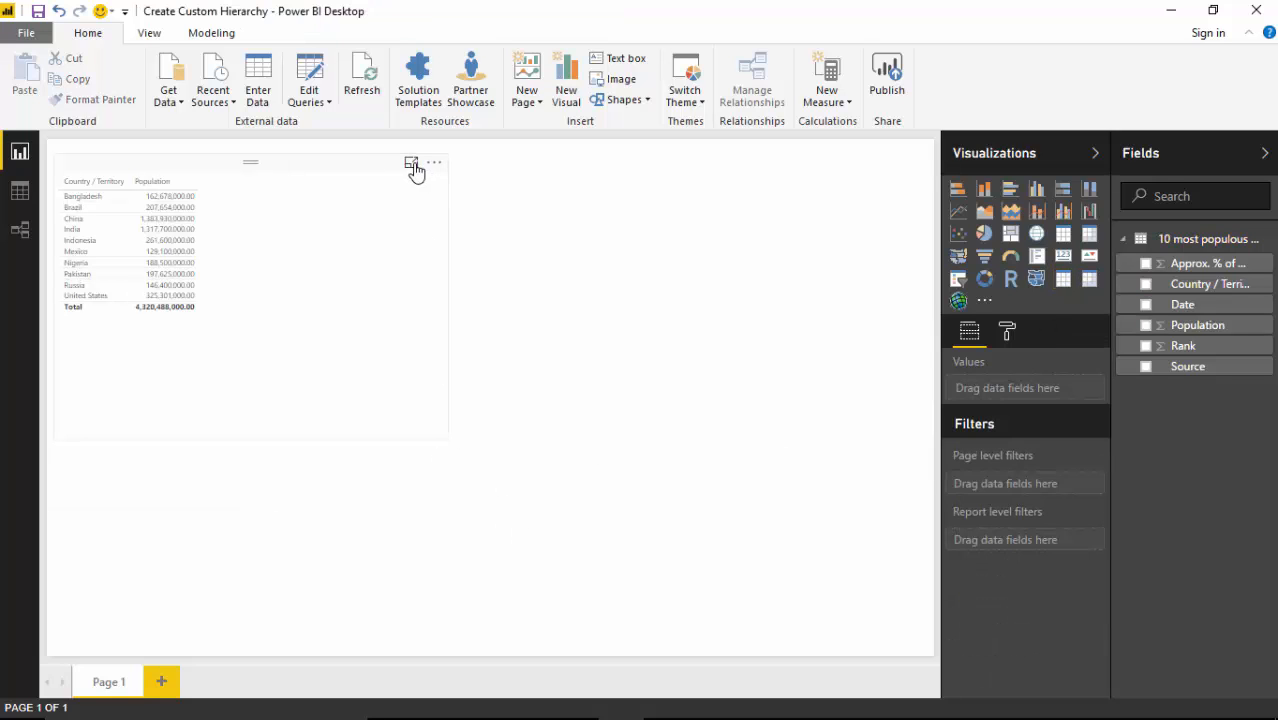
{"action": "left_click", "coordinate": [411, 163]}
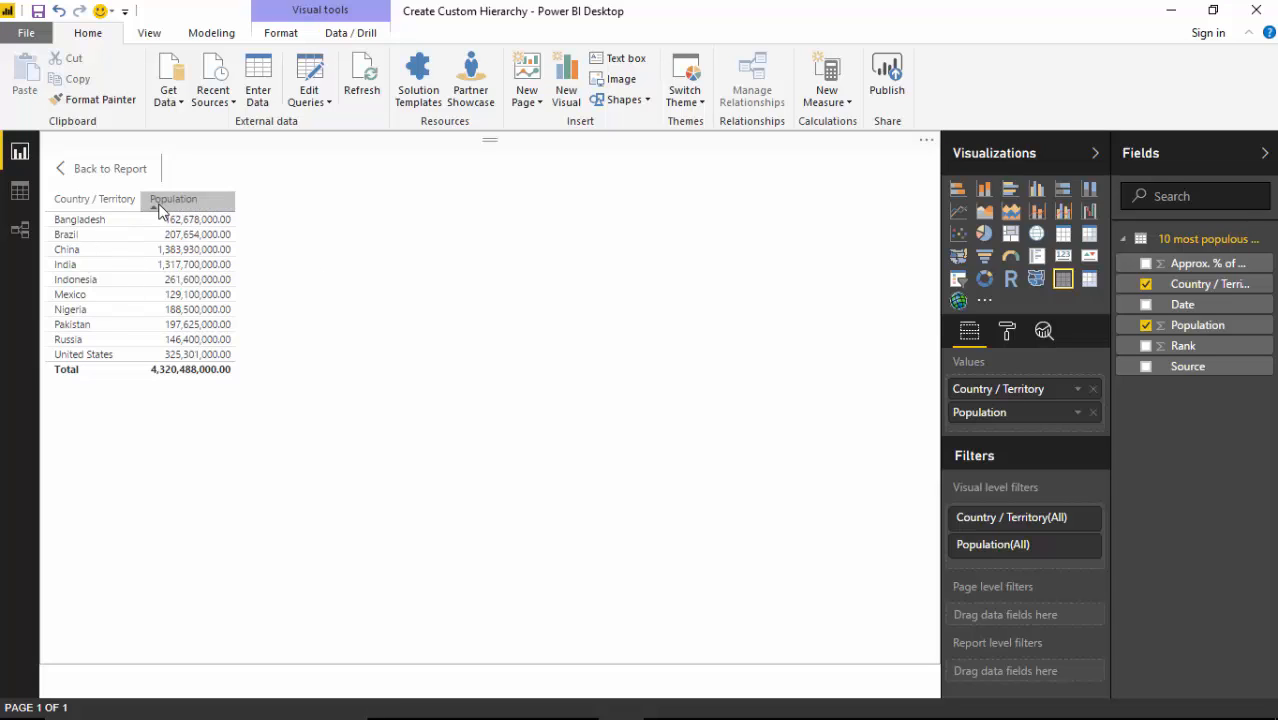
{"action": "left_click", "coordinate": [173, 199]}
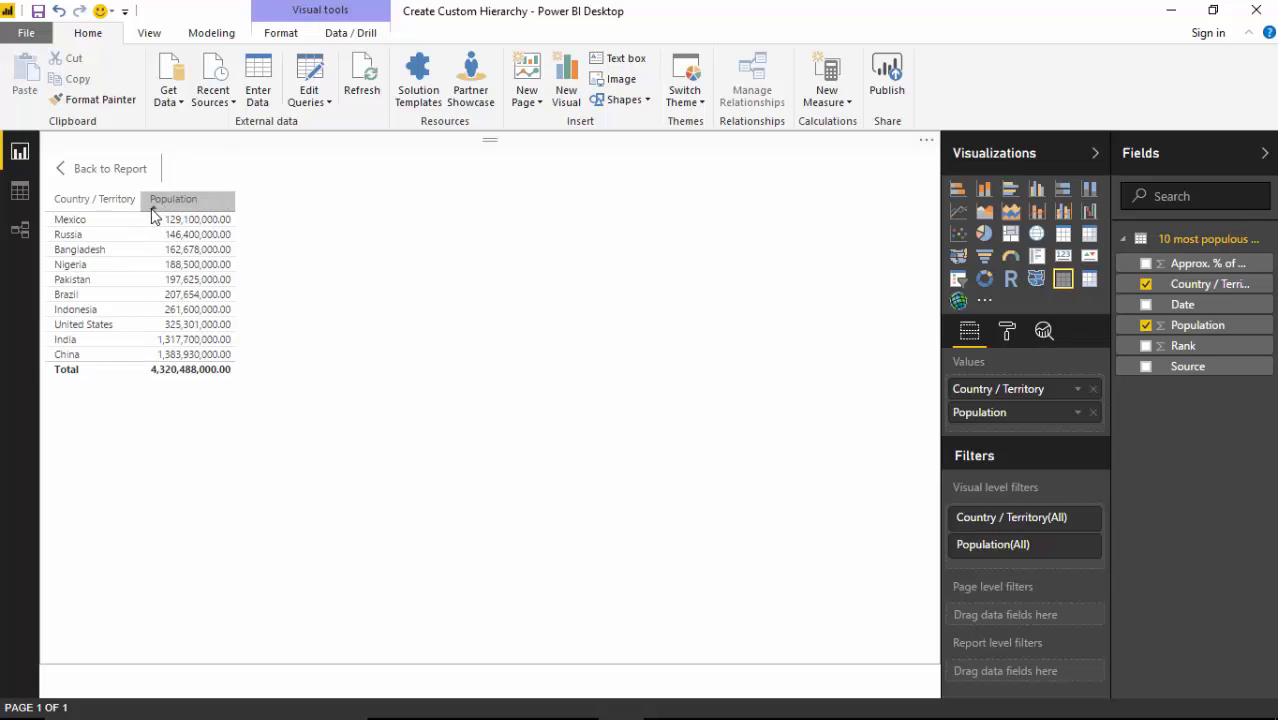
{"action": "left_click", "coordinate": [173, 198]}
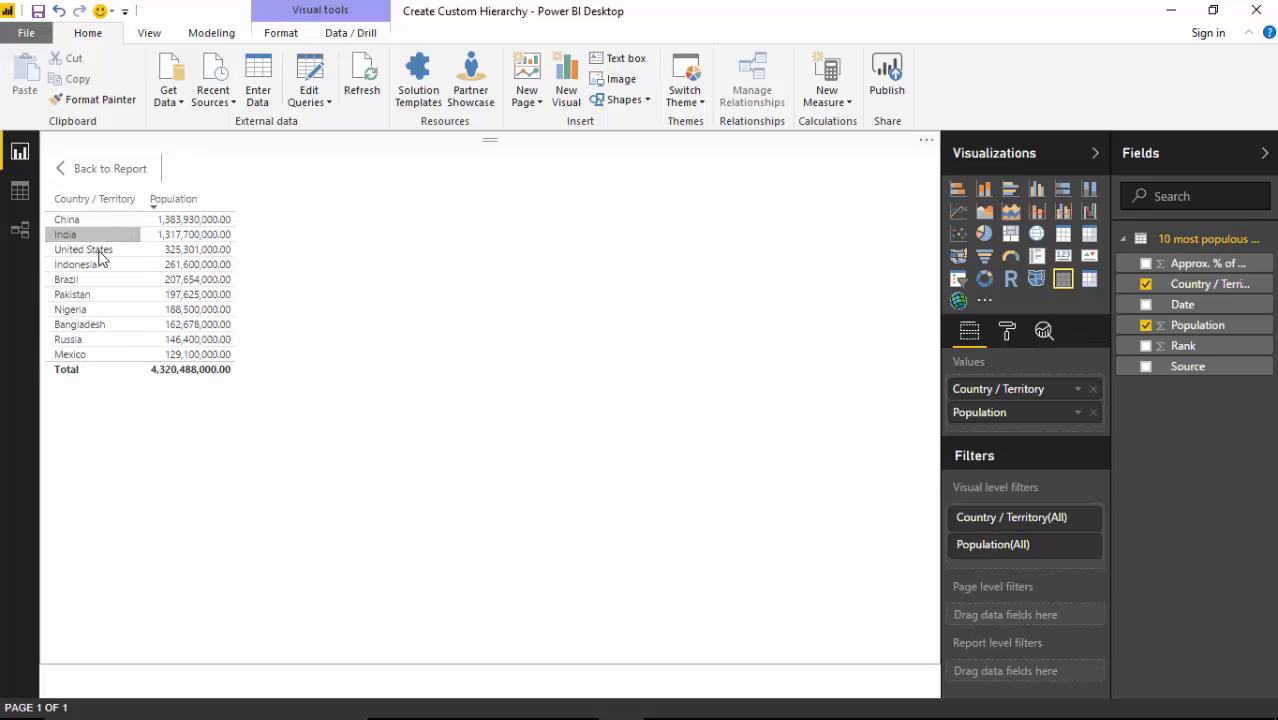
{"action": "left_click", "coordinate": [66, 219]}
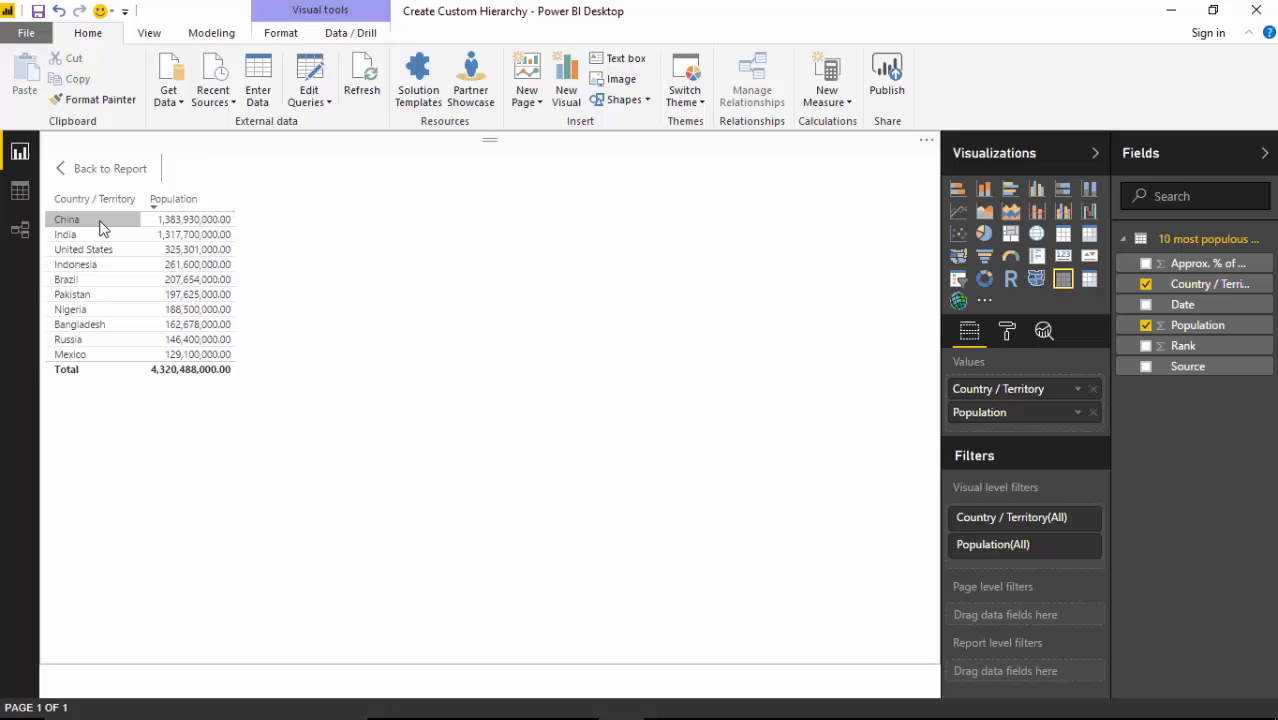
{"action": "mouse_move", "coordinate": [98, 228]}
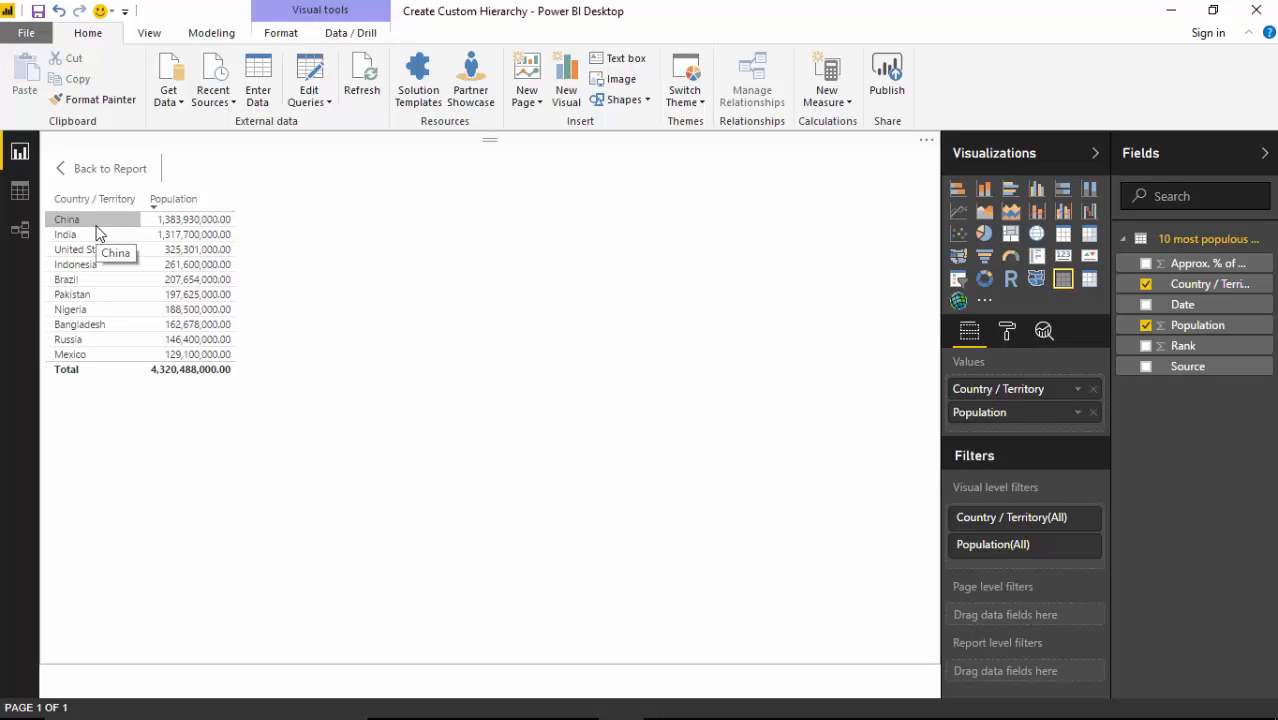
{"action": "mouse_move", "coordinate": [118, 220]}
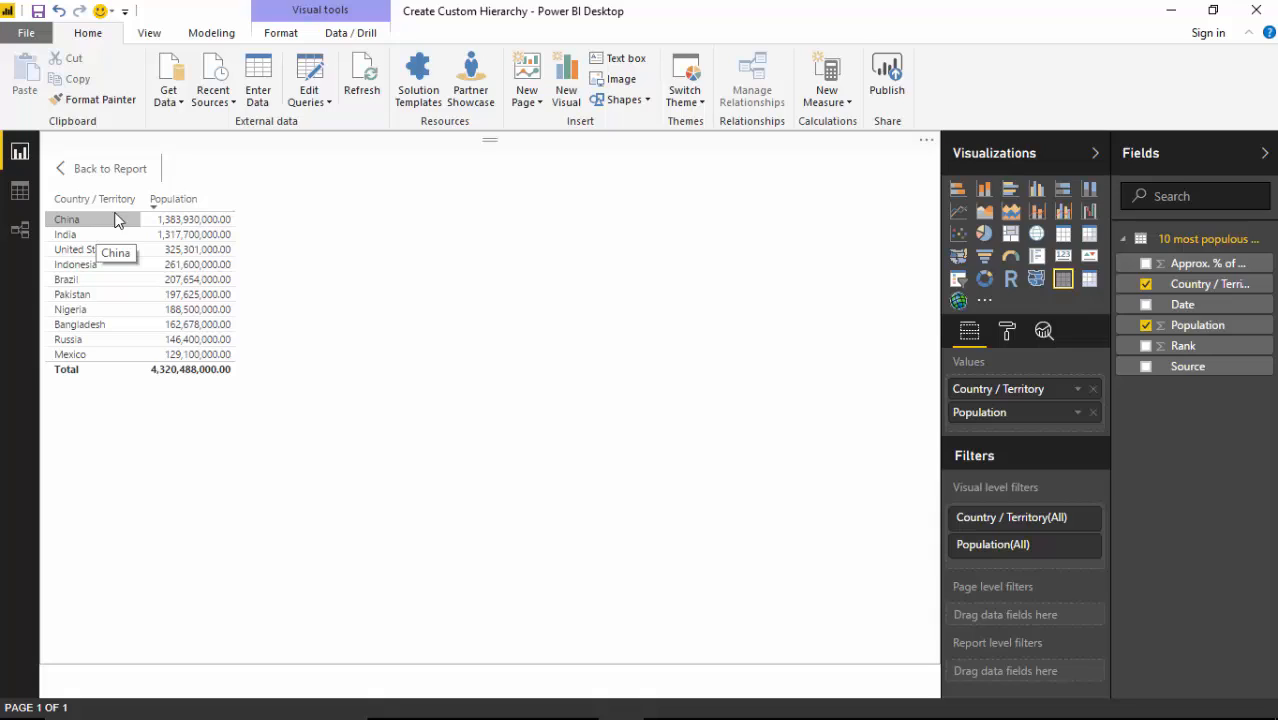
{"action": "mouse_move", "coordinate": [367, 379]}
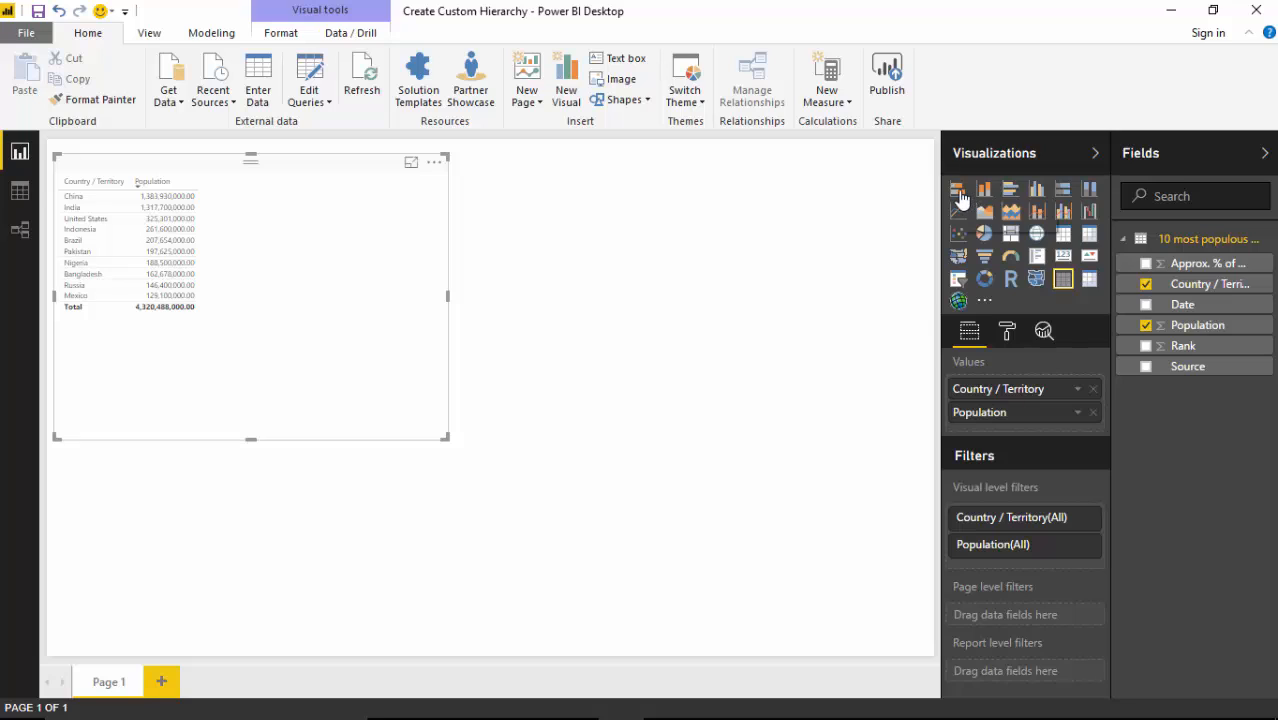
Step: Convert the population table to a clustered bar chart, resize it, then remove it
{"action": "left_click", "coordinate": [957, 188]}
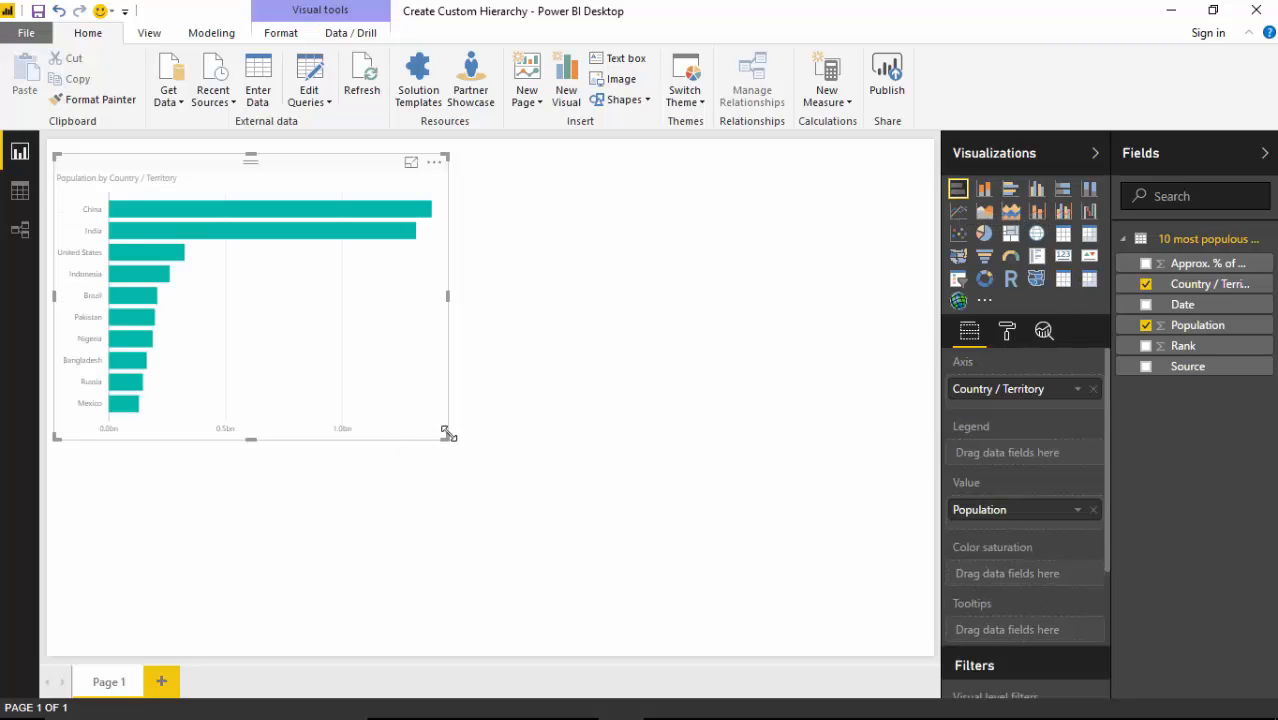
{"action": "left_click_drag", "start_coordinate": [447, 432], "coordinate": [730, 543]}
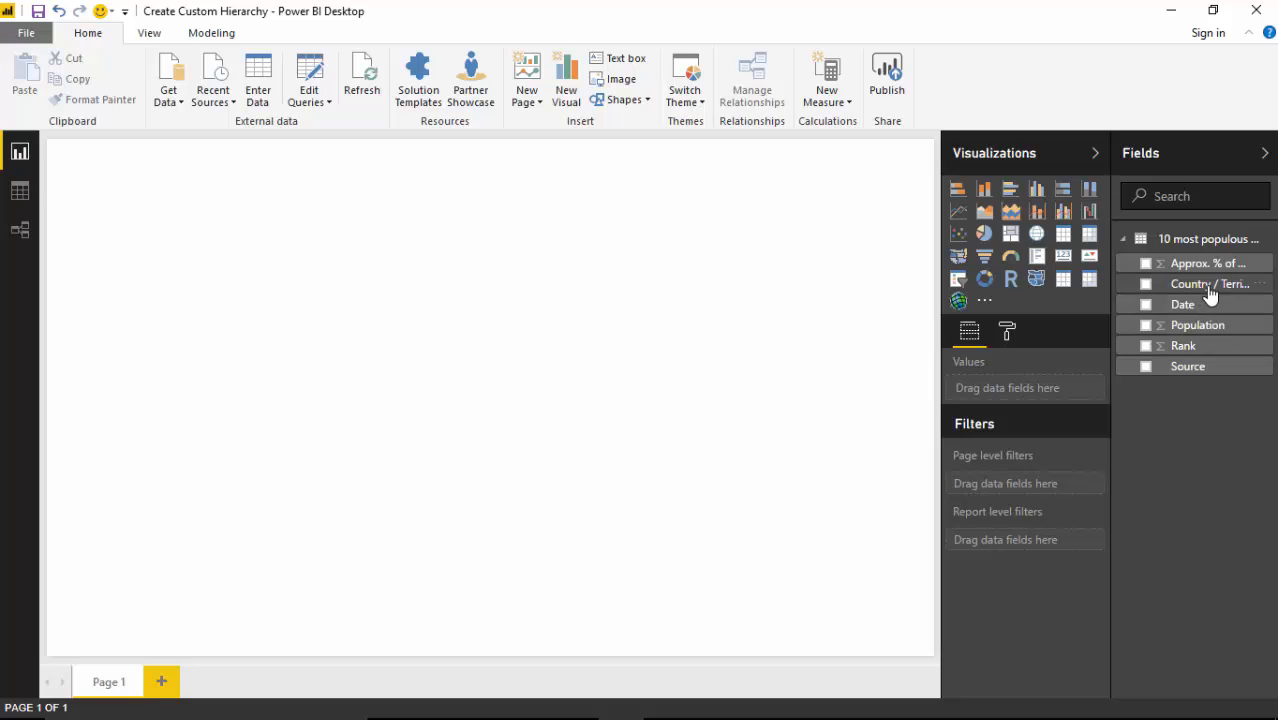
Step: Start a new hierarchy from the Country / Territory field
{"action": "right_click", "coordinate": [1209, 284]}
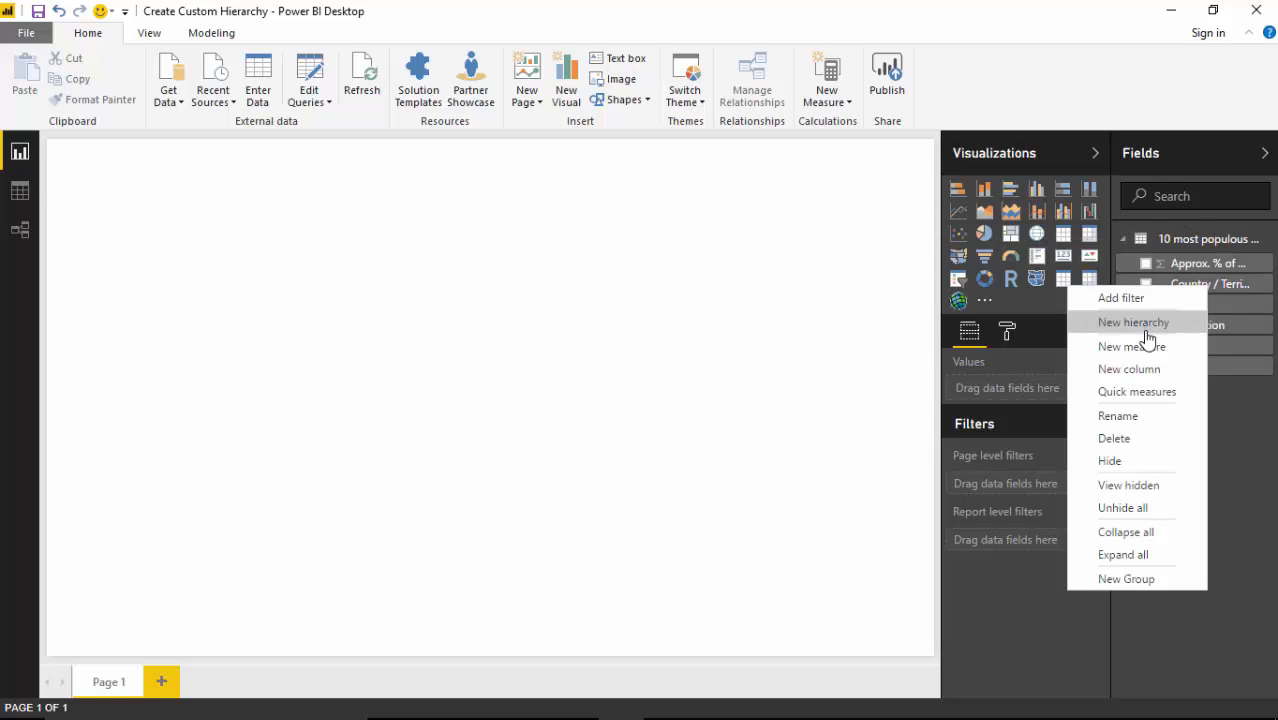
{"action": "left_click", "coordinate": [1133, 321]}
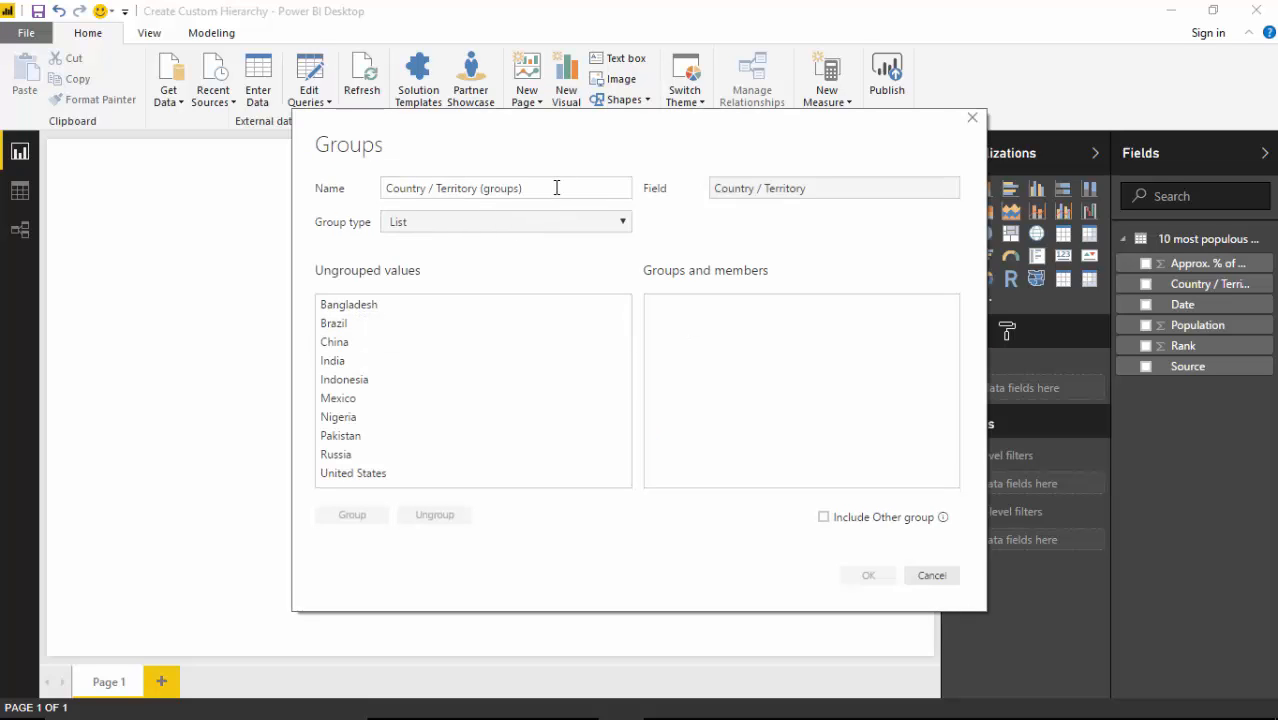
Step: Group China and India as Group1, the other countries as Group2, naming the field AlternateGrouping
{"action": "left_click", "coordinate": [334, 342]}
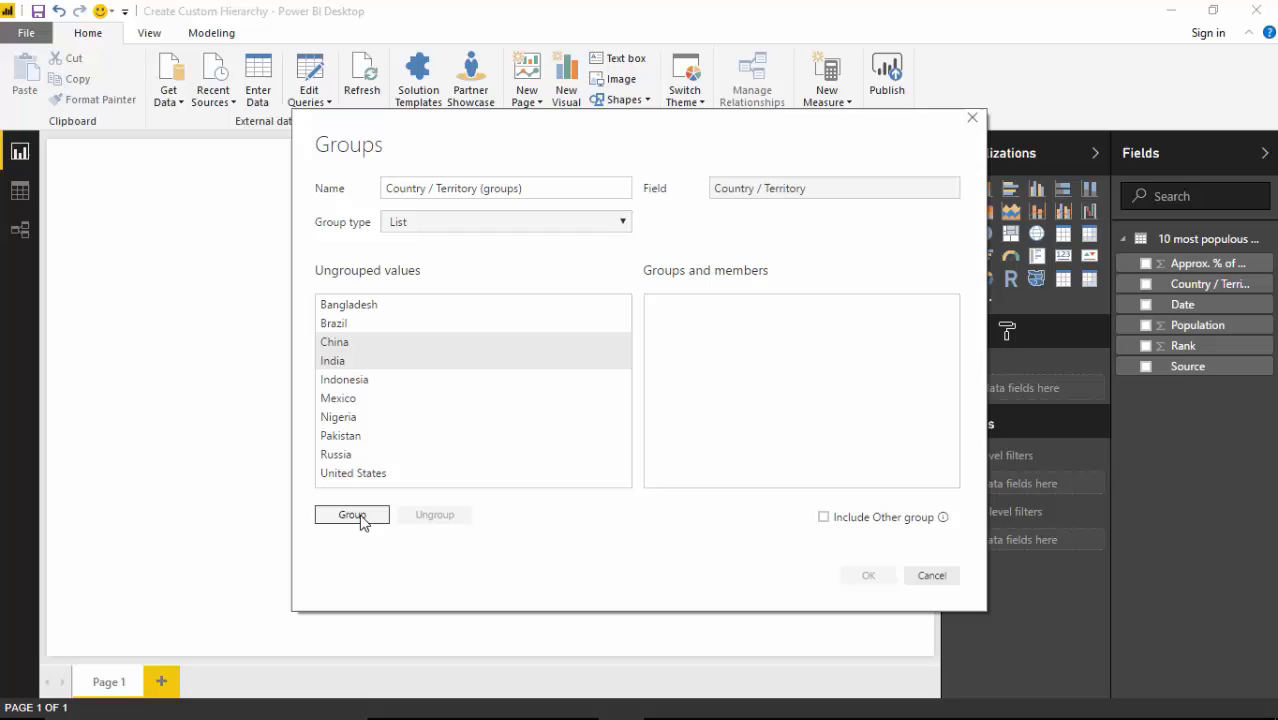
{"action": "left_click", "coordinate": [351, 514]}
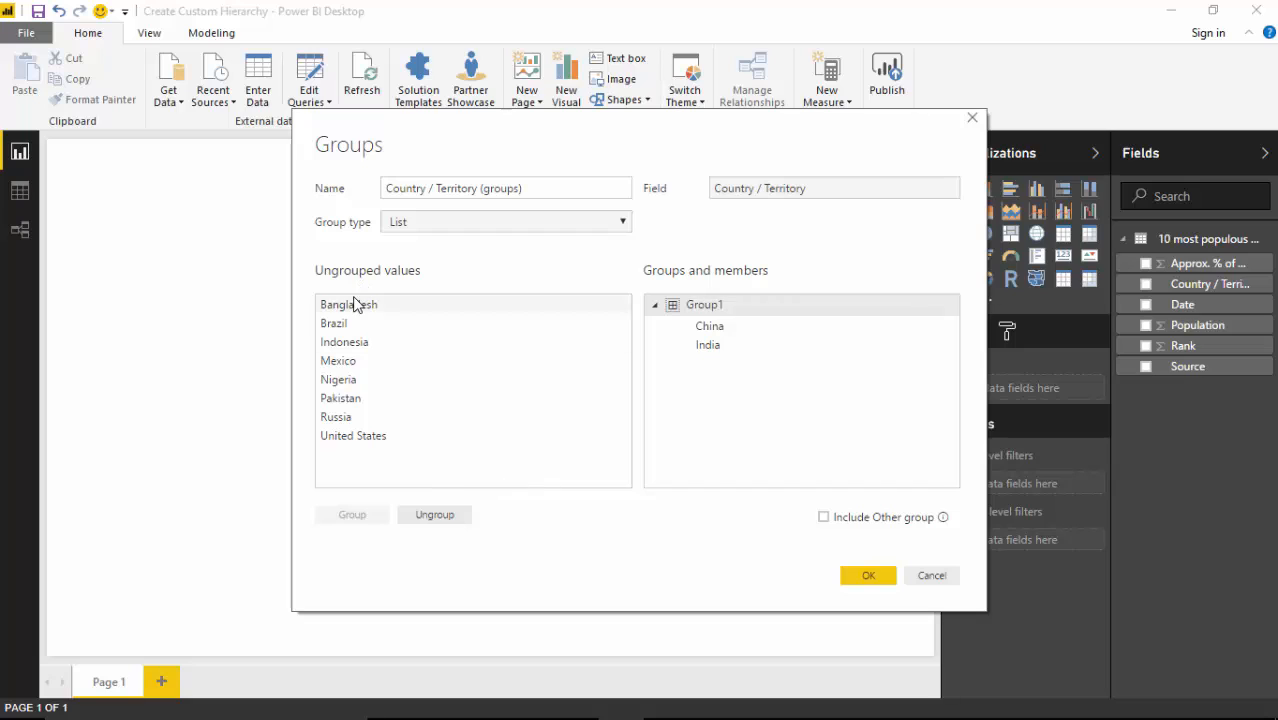
{"action": "left_click", "coordinate": [347, 304]}
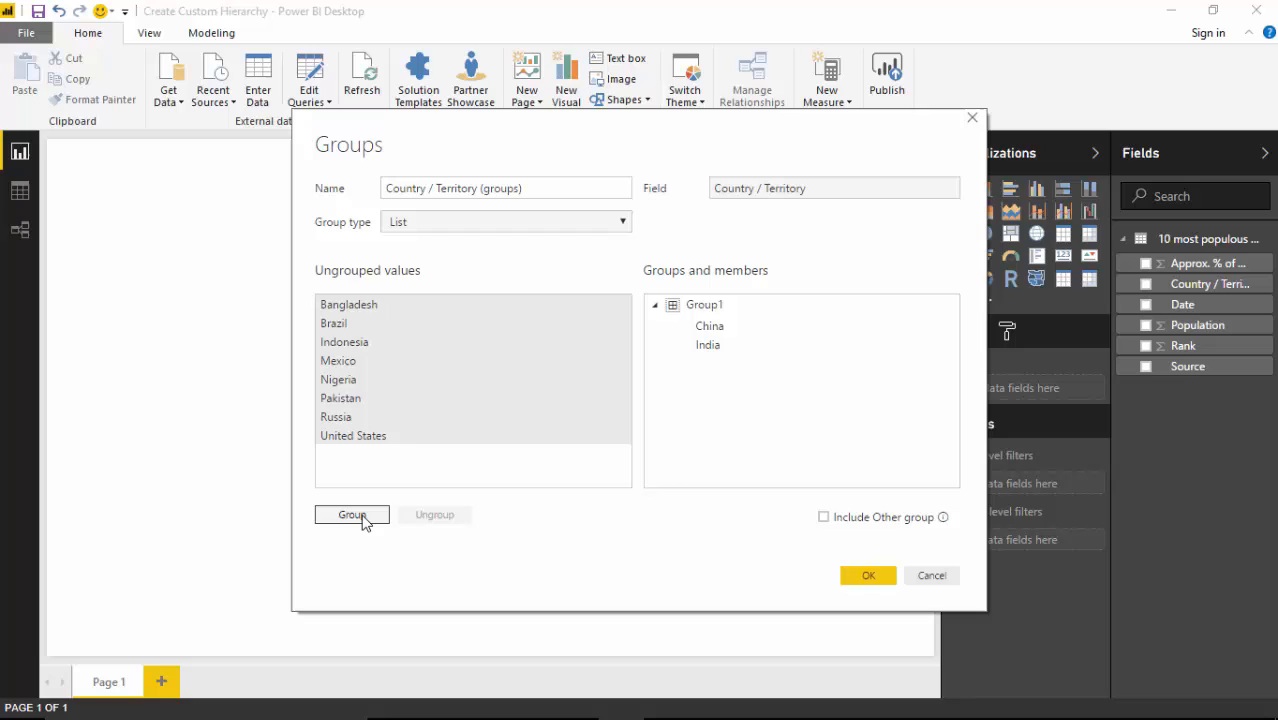
{"action": "left_click", "coordinate": [351, 514]}
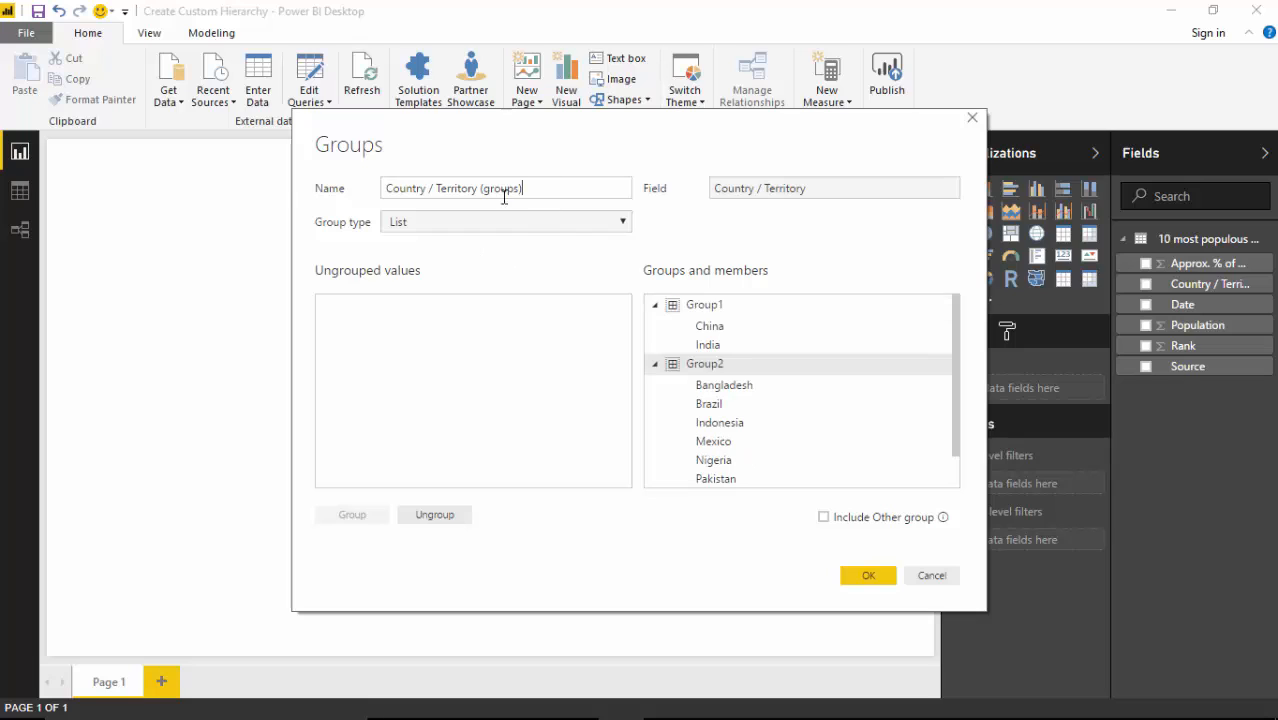
{"action": "triple_click", "coordinate": [452, 188]}
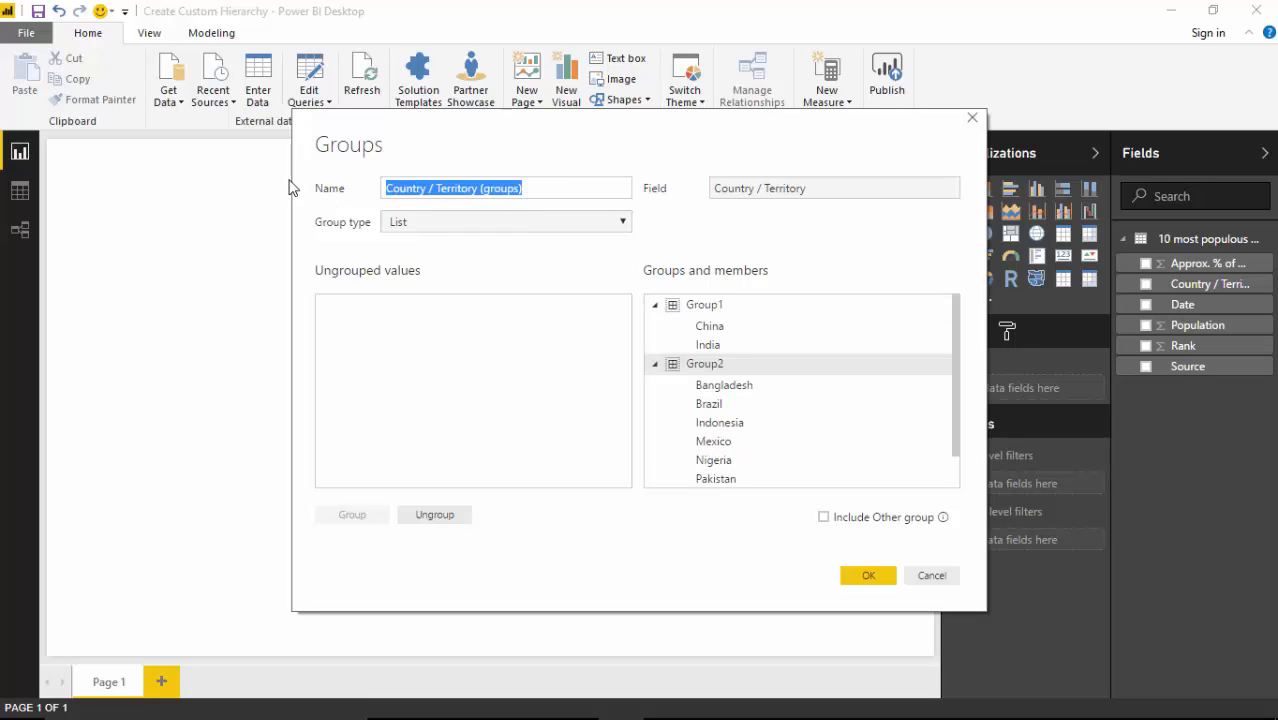
{"action": "type", "text": "AlternateGr"}
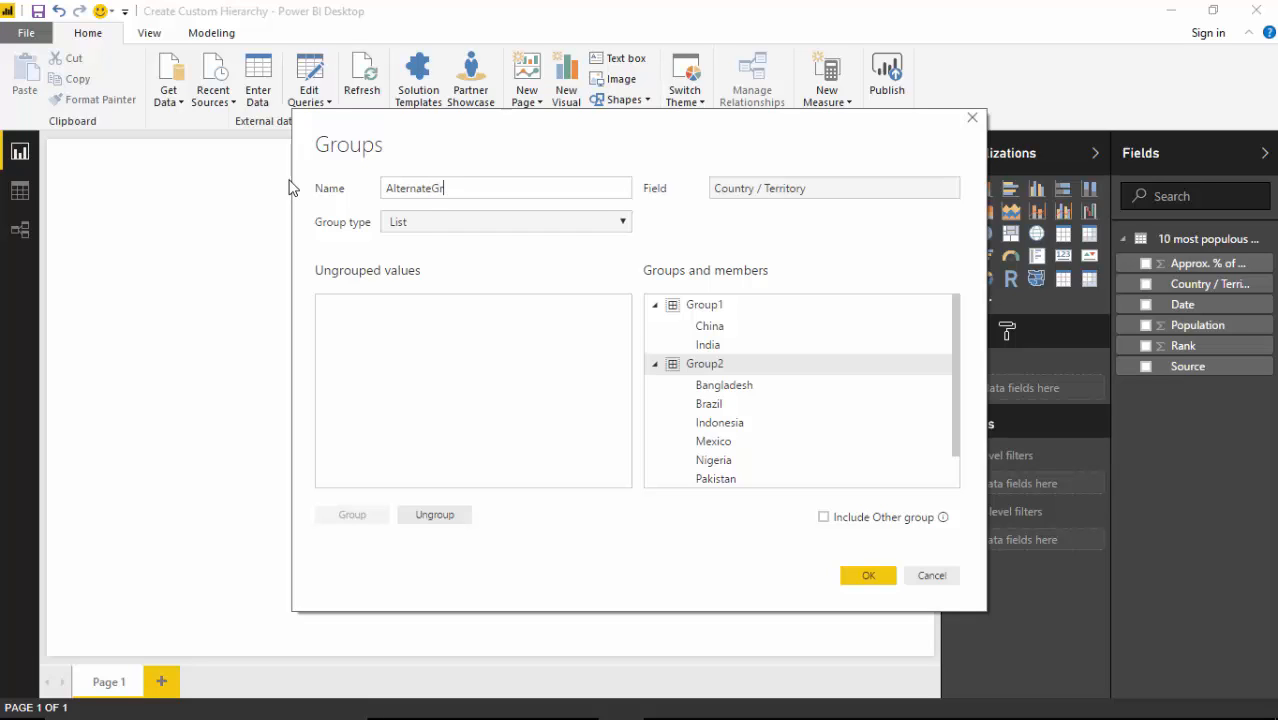
{"action": "type", "text": "ouping"}
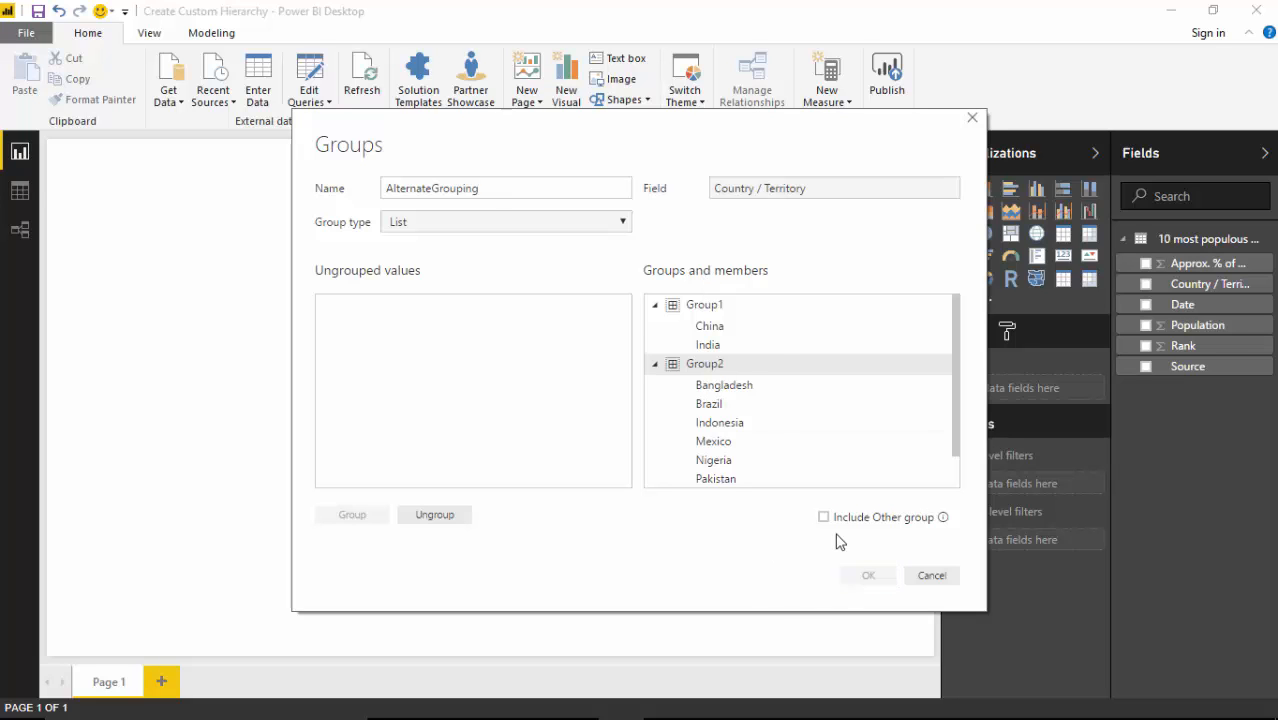
{"action": "left_click", "coordinate": [867, 575]}
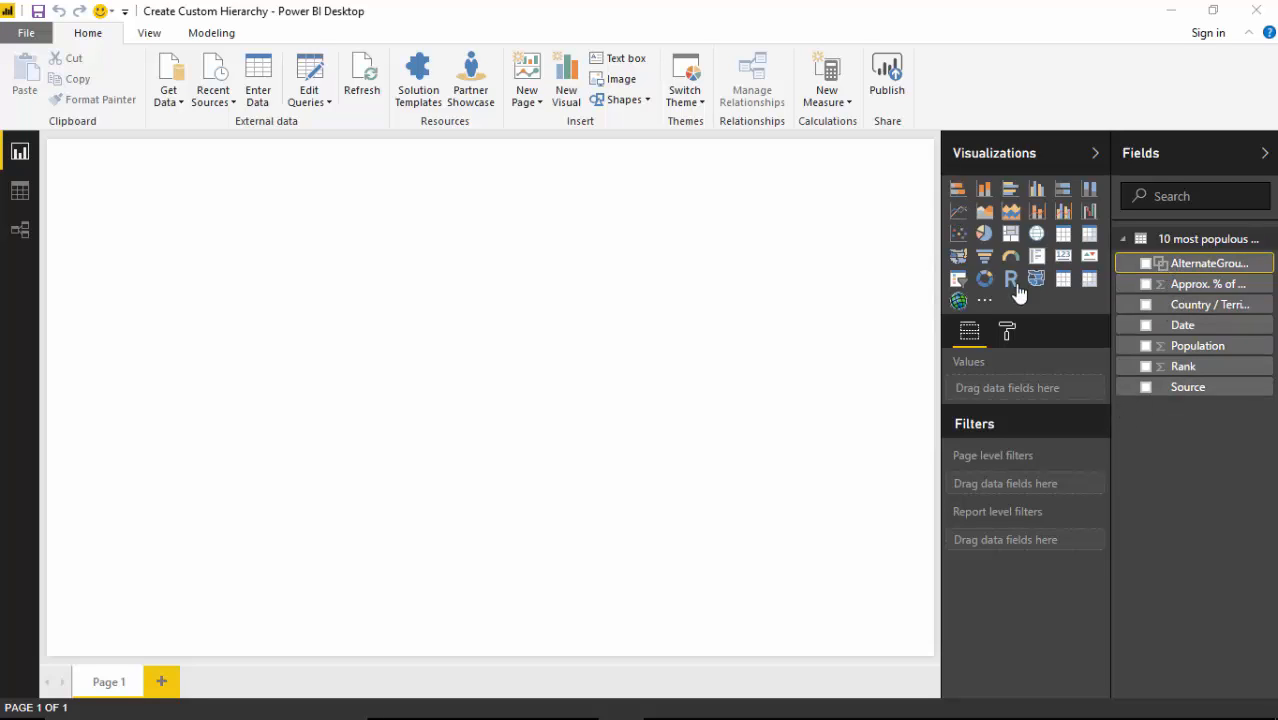
{"action": "mouse_move", "coordinate": [985, 190]}
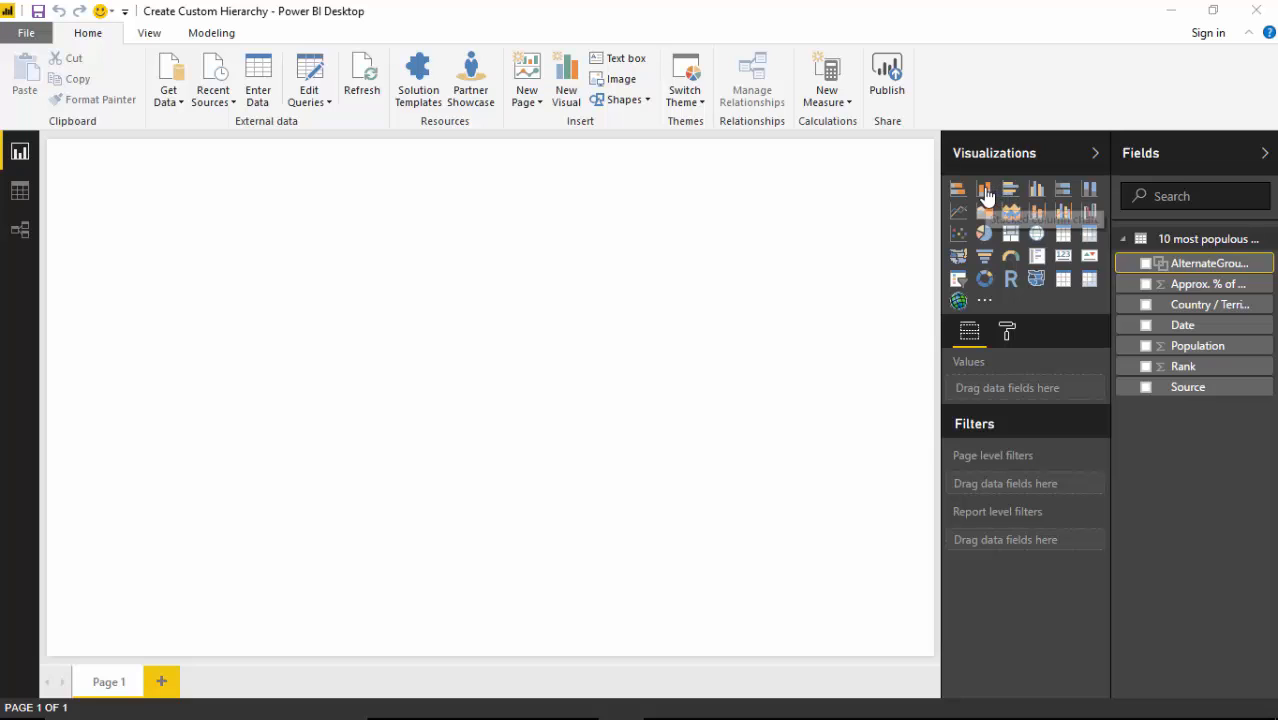
Step: Add a clustered column chart plotting Population by AlternateGrouping
{"action": "left_click", "coordinate": [985, 188]}
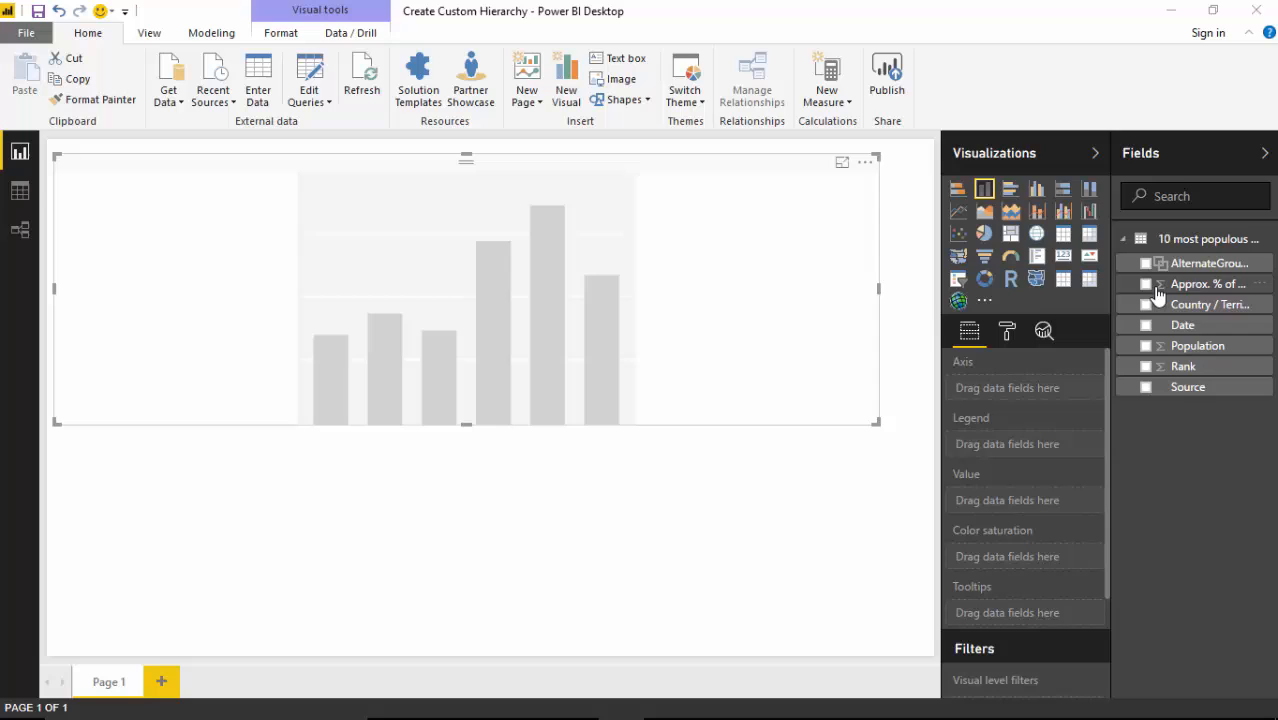
{"action": "left_click", "coordinate": [1145, 263]}
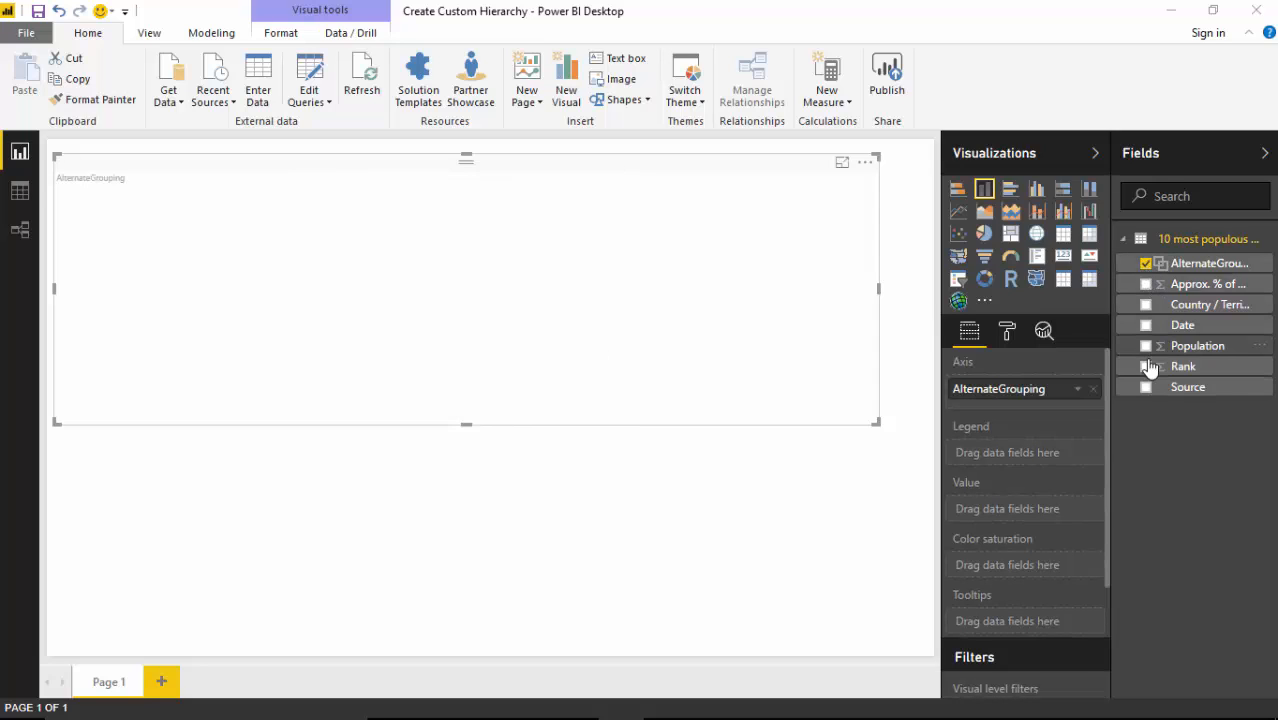
{"action": "left_click", "coordinate": [1145, 345]}
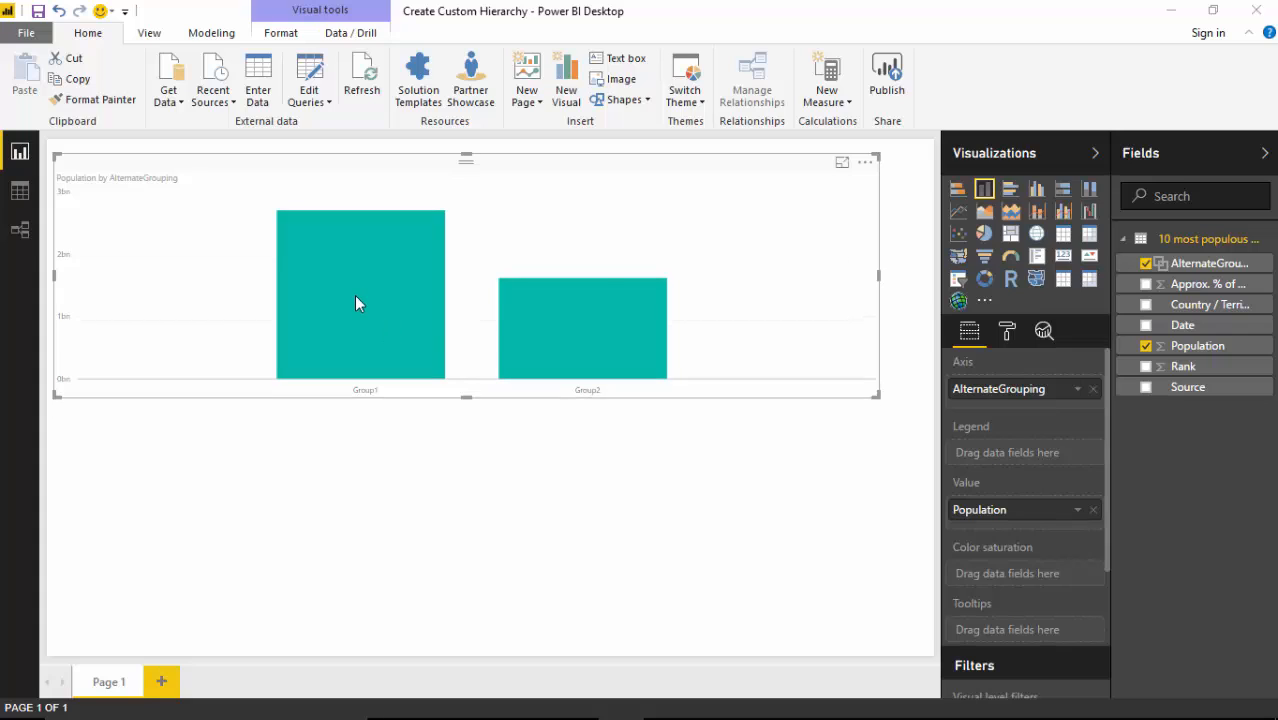
{"action": "mouse_move", "coordinate": [360, 303]}
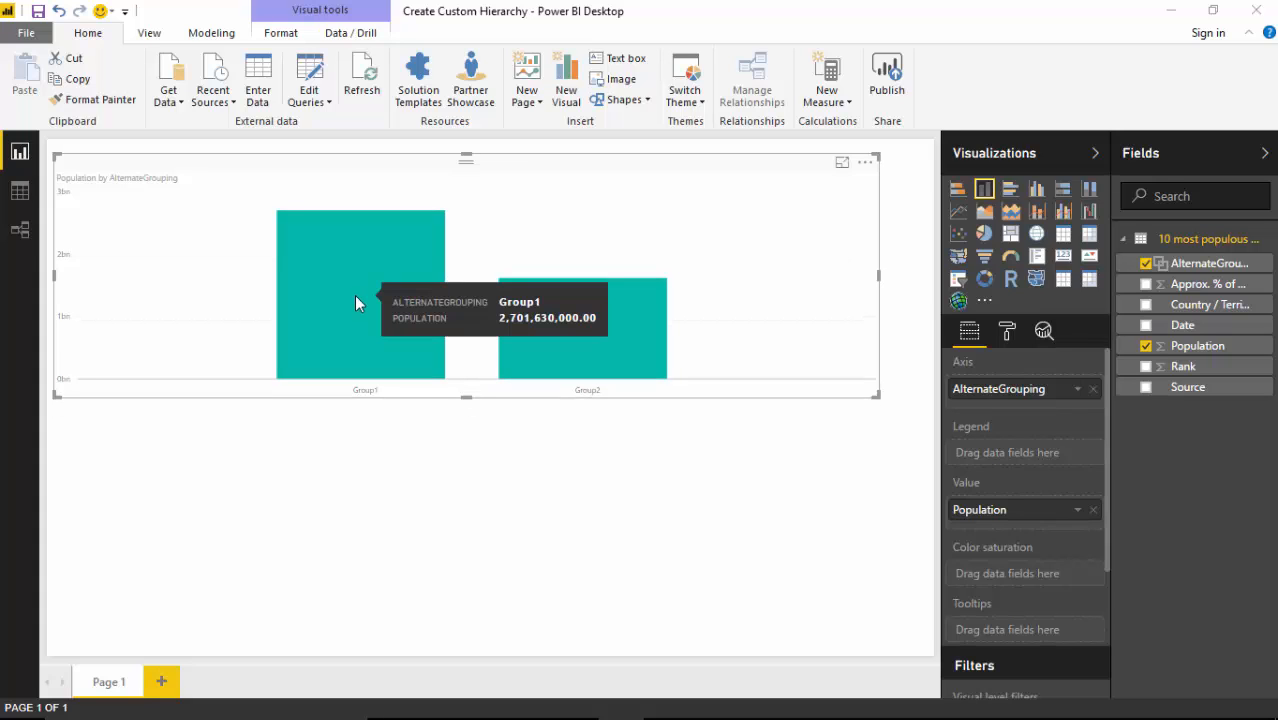
{"action": "mouse_move", "coordinate": [600, 328]}
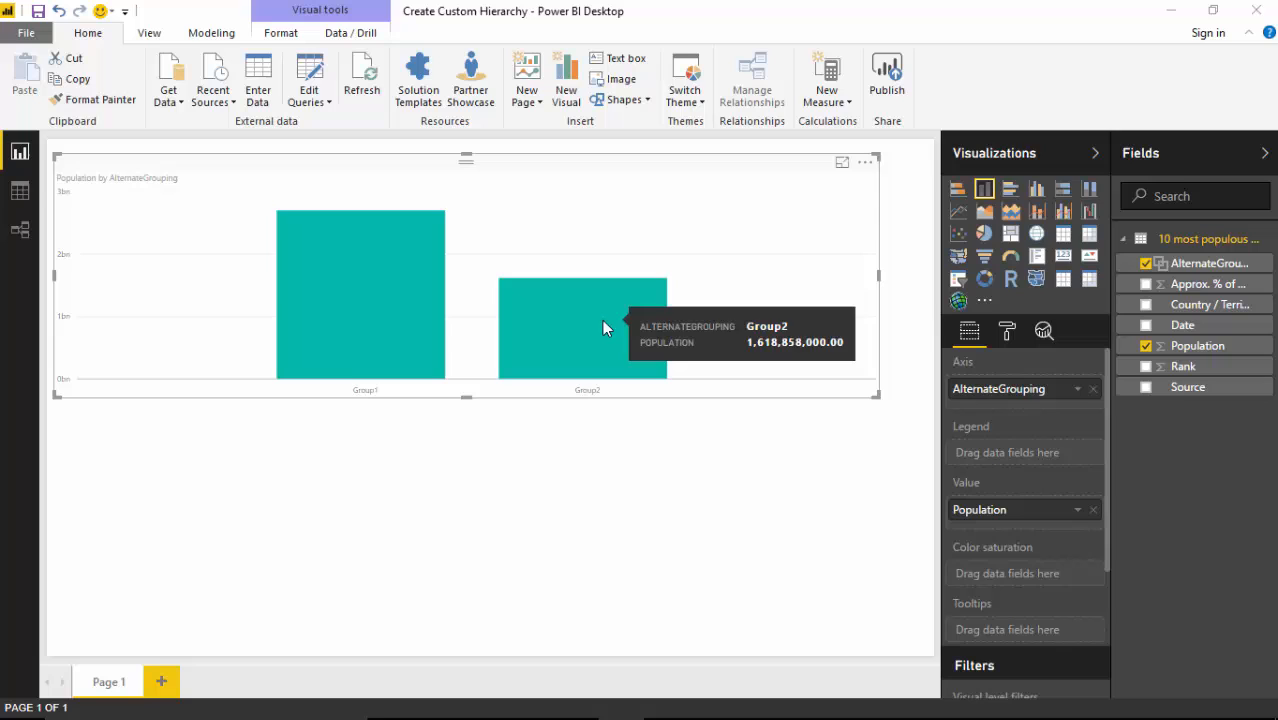
{"action": "mouse_move", "coordinate": [785, 355]}
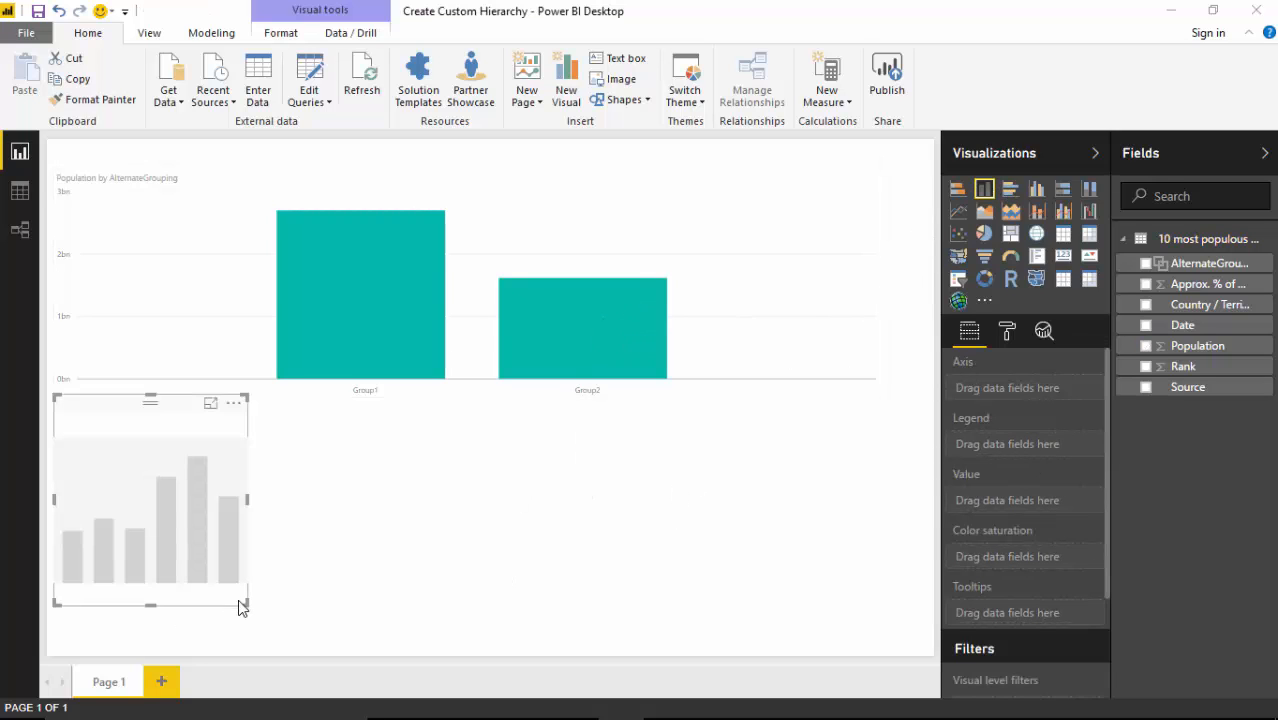
Step: Widen the new column chart beneath the AlternateGrouping chart
{"action": "left_click_drag", "start_coordinate": [245, 608], "coordinate": [888, 615]}
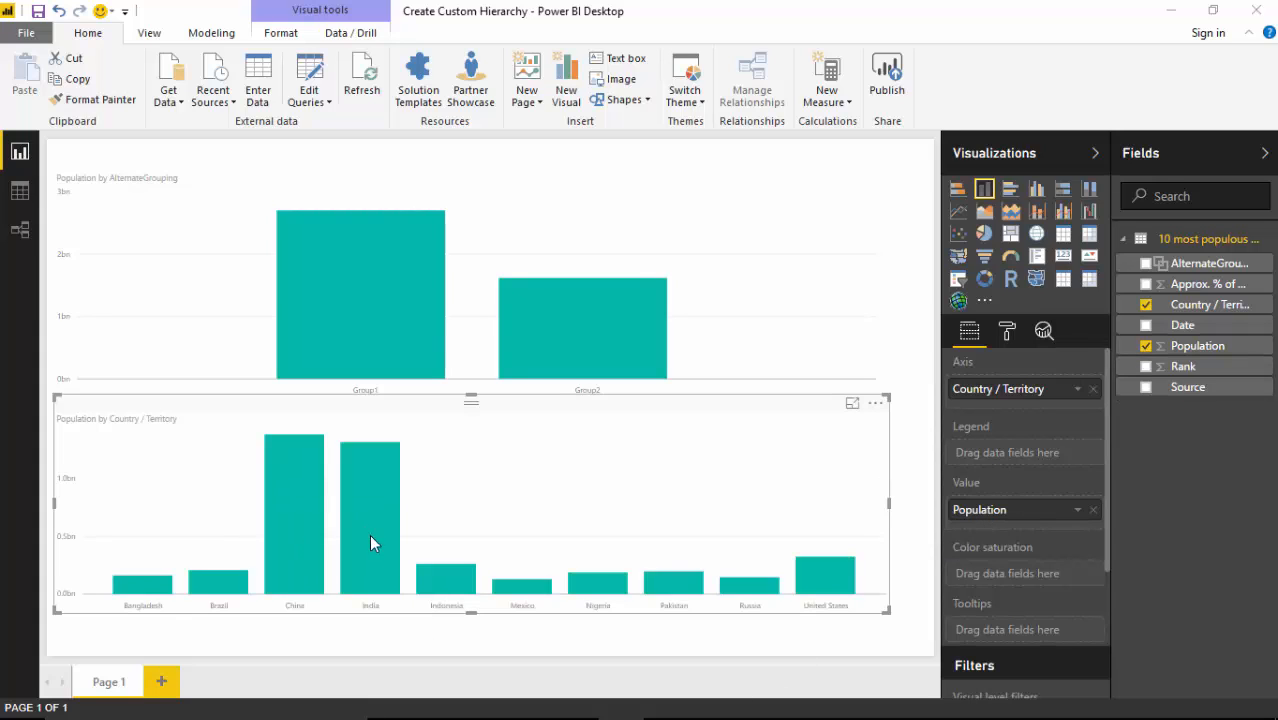
{"action": "mouse_move", "coordinate": [352, 303]}
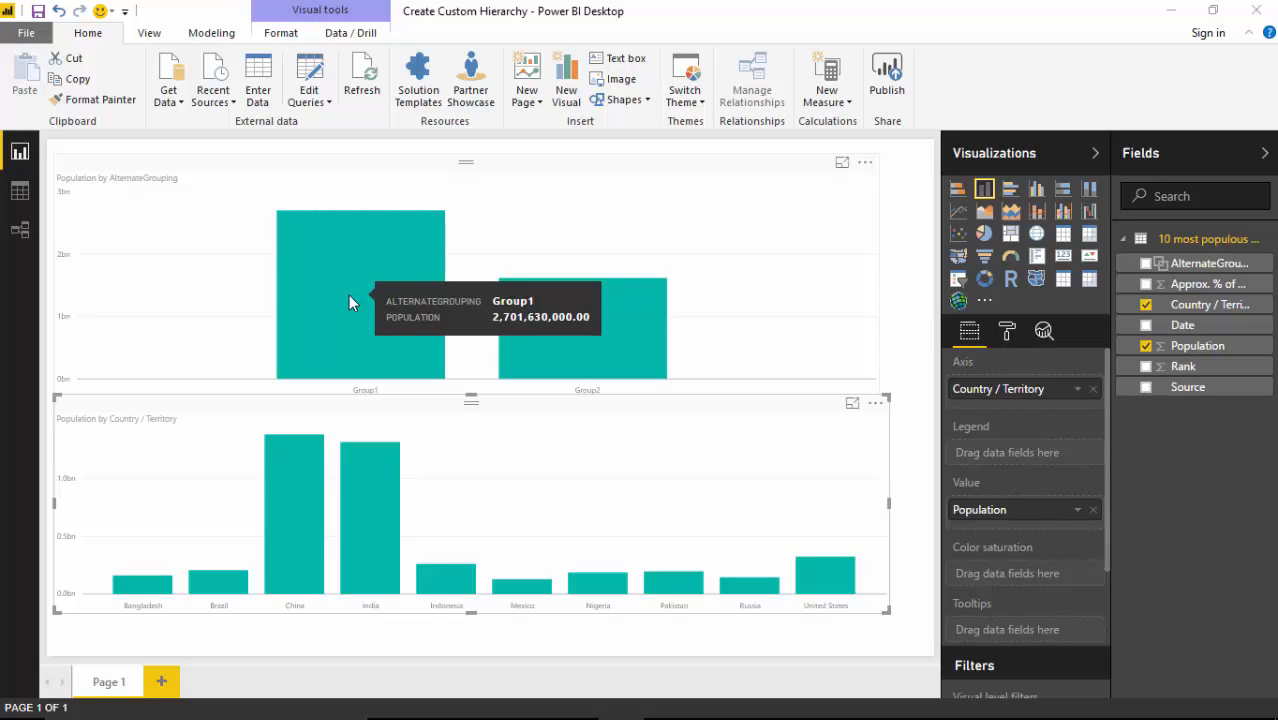
{"action": "mouse_move", "coordinate": [474, 233]}
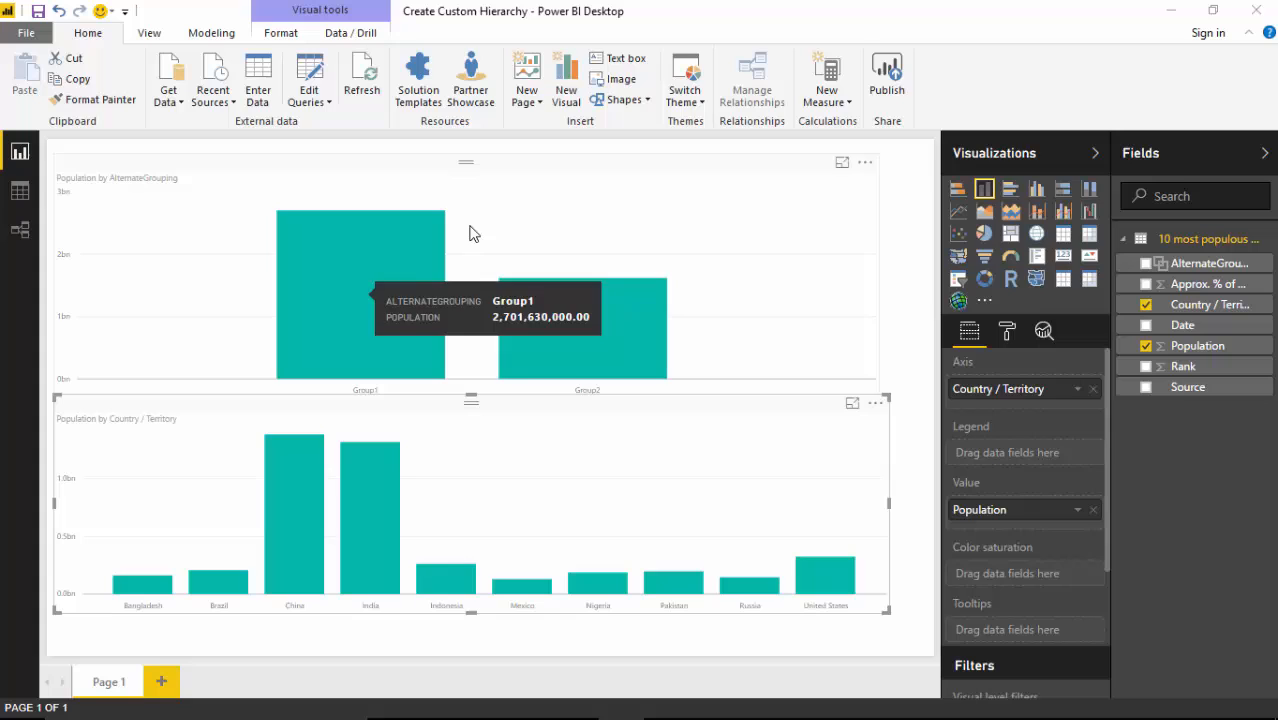